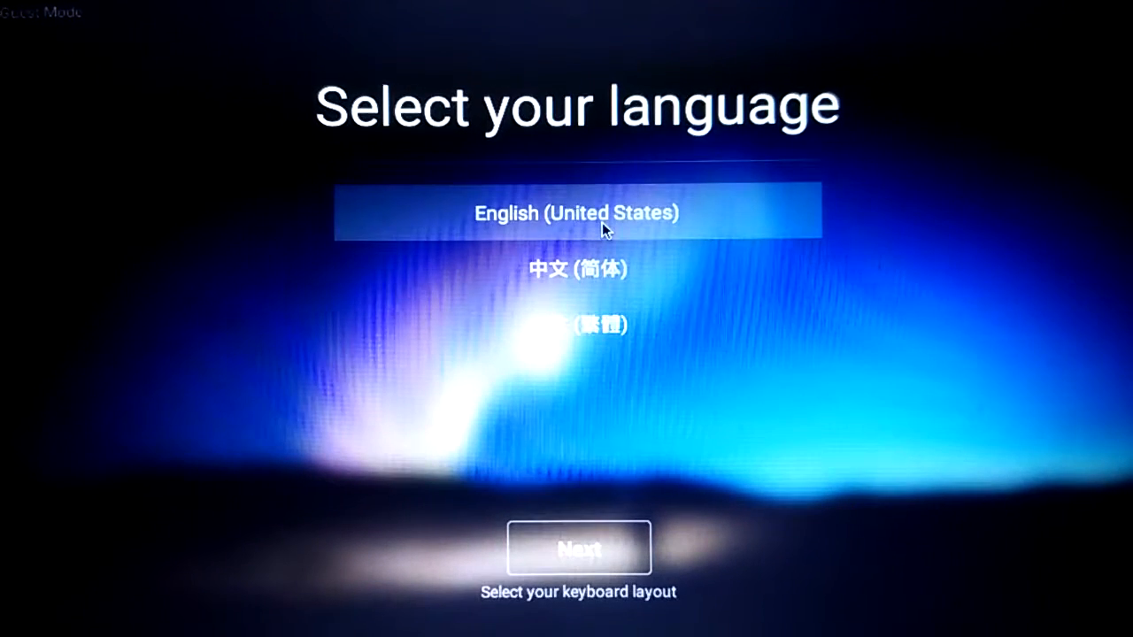
Choose English (United States) as the language and agree to the user agreement
{"action": "left_click", "coordinate": [573, 554]}
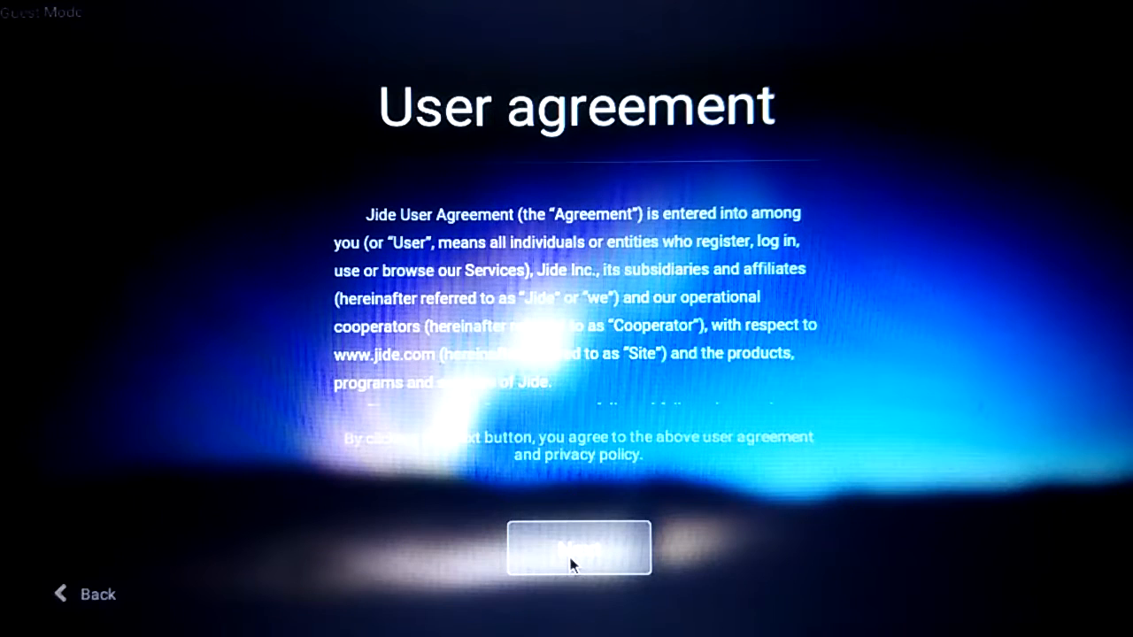
{"action": "left_click", "coordinate": [577, 555]}
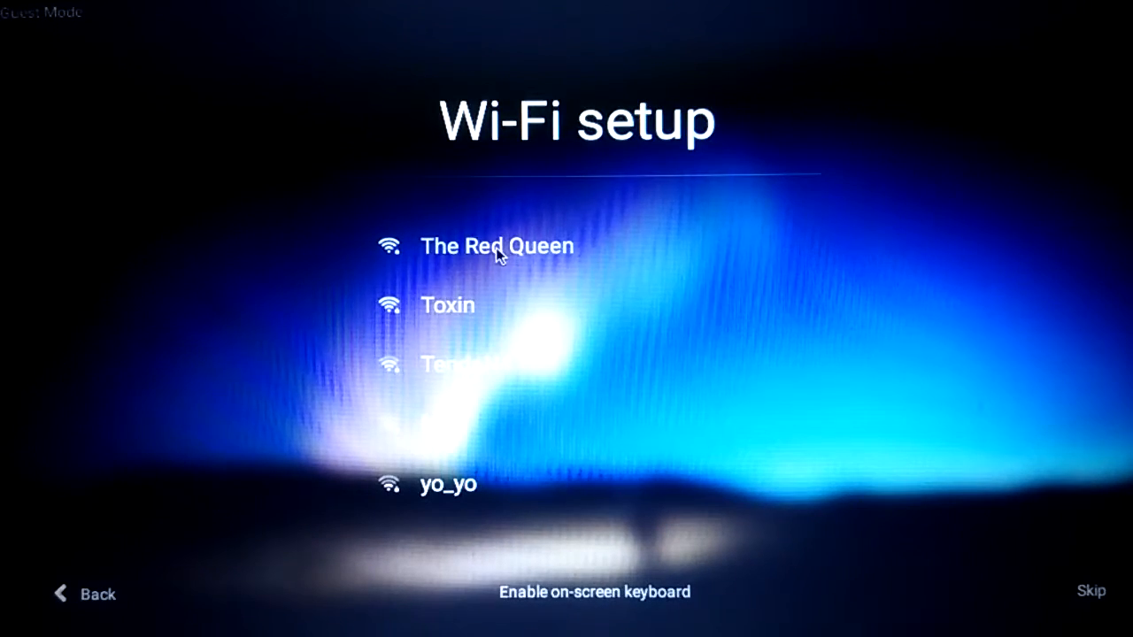
Connect to The Red Queen Wi-Fi network with its password and continue to finish setup
{"action": "left_click", "coordinate": [497, 246]}
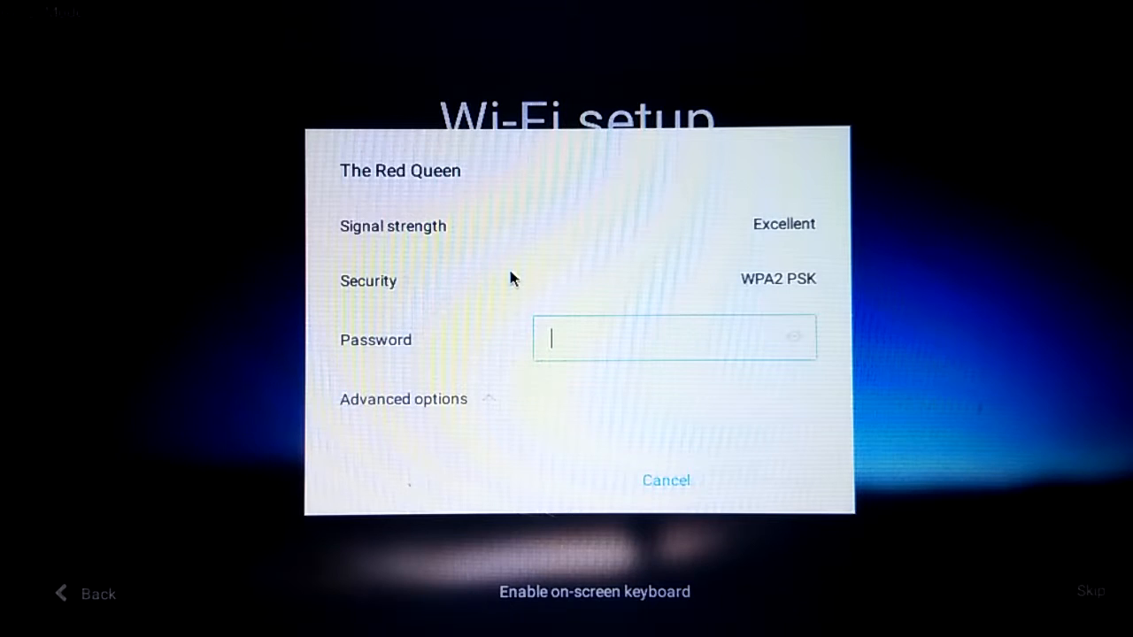
{"action": "type", "text": "password"}
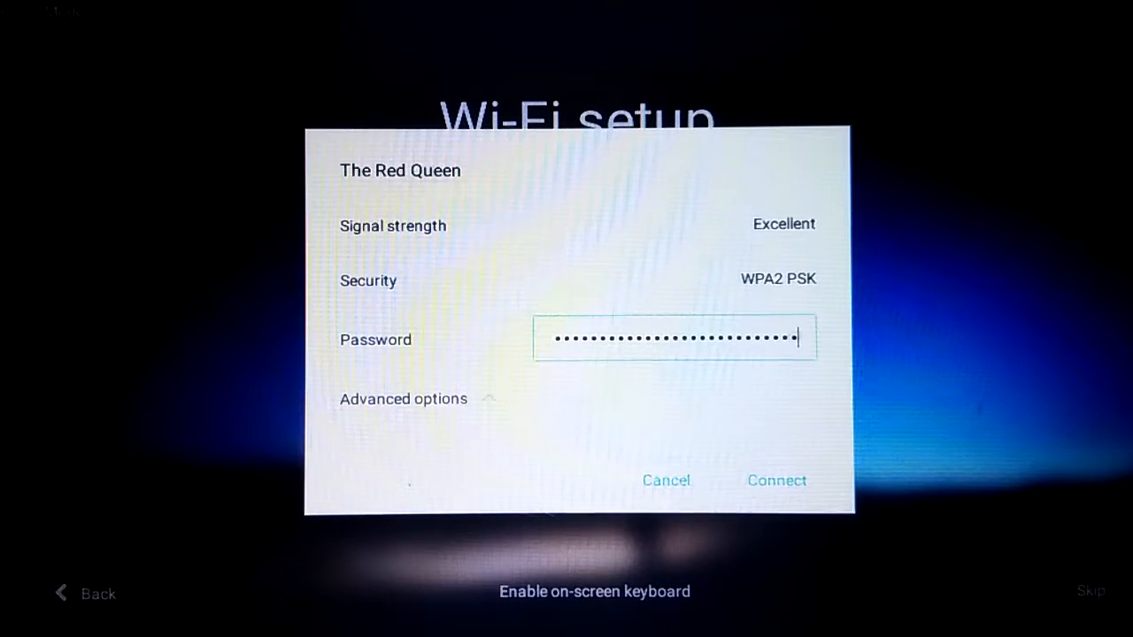
{"action": "left_click", "coordinate": [775, 482]}
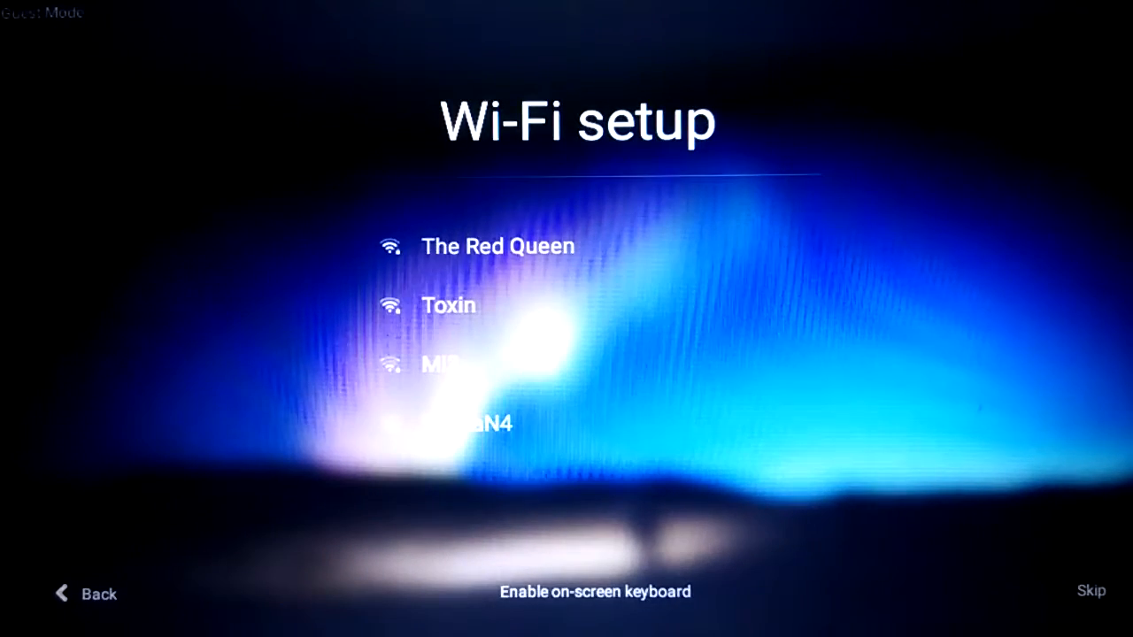
{"action": "left_click", "coordinate": [1090, 591]}
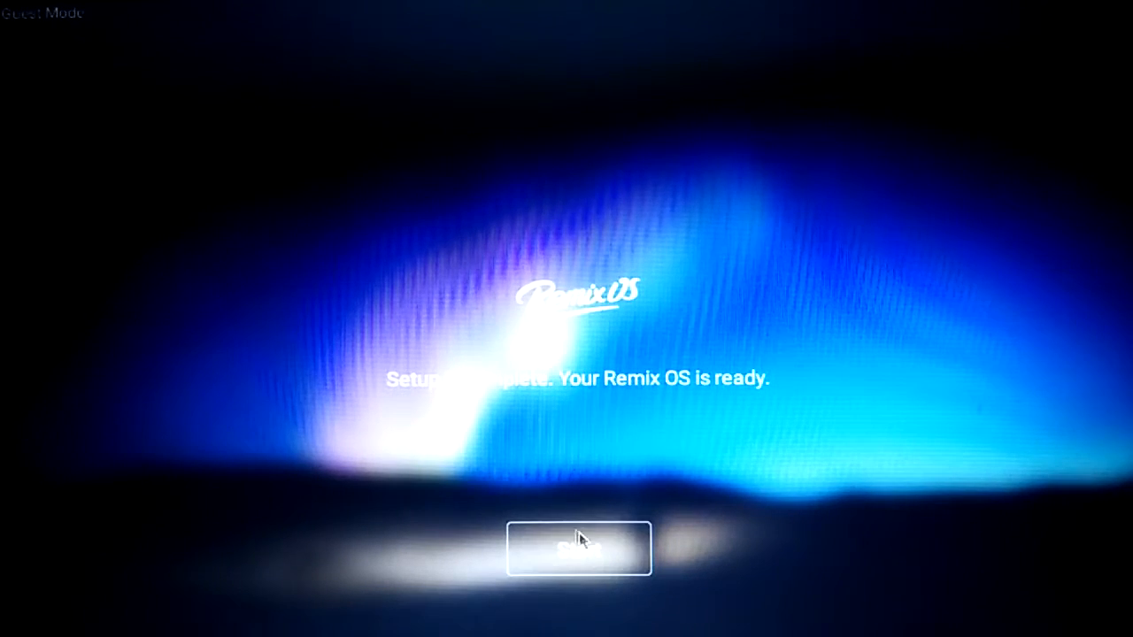
Finish setup to reach the desktop, then browse the Start menu app list and close it
{"action": "left_click", "coordinate": [577, 558]}
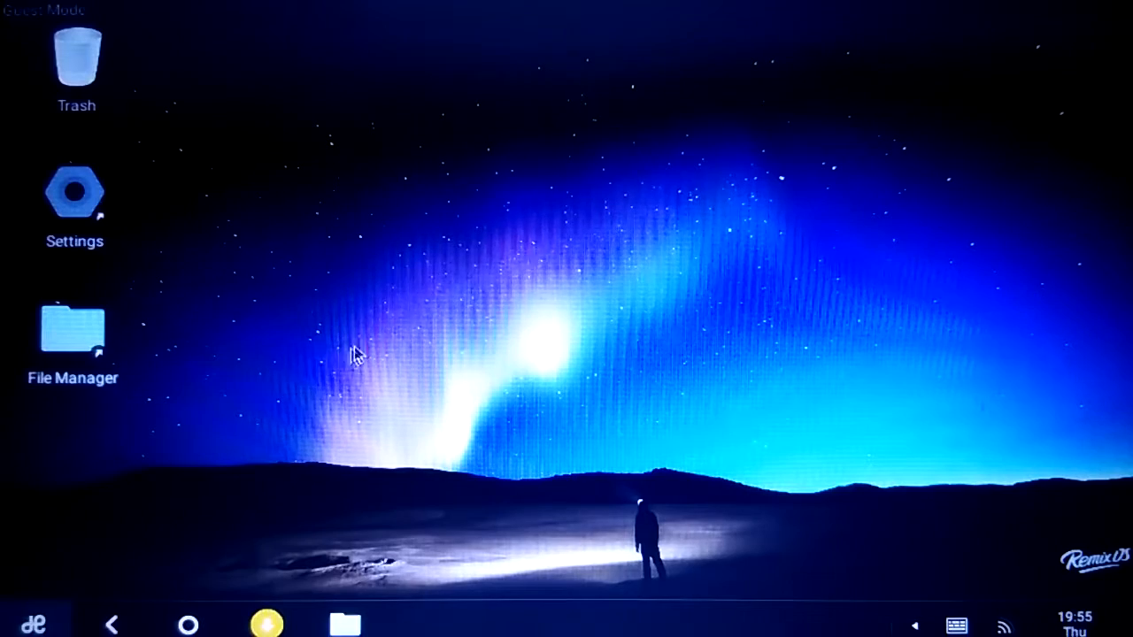
{"action": "mouse_move", "coordinate": [397, 297]}
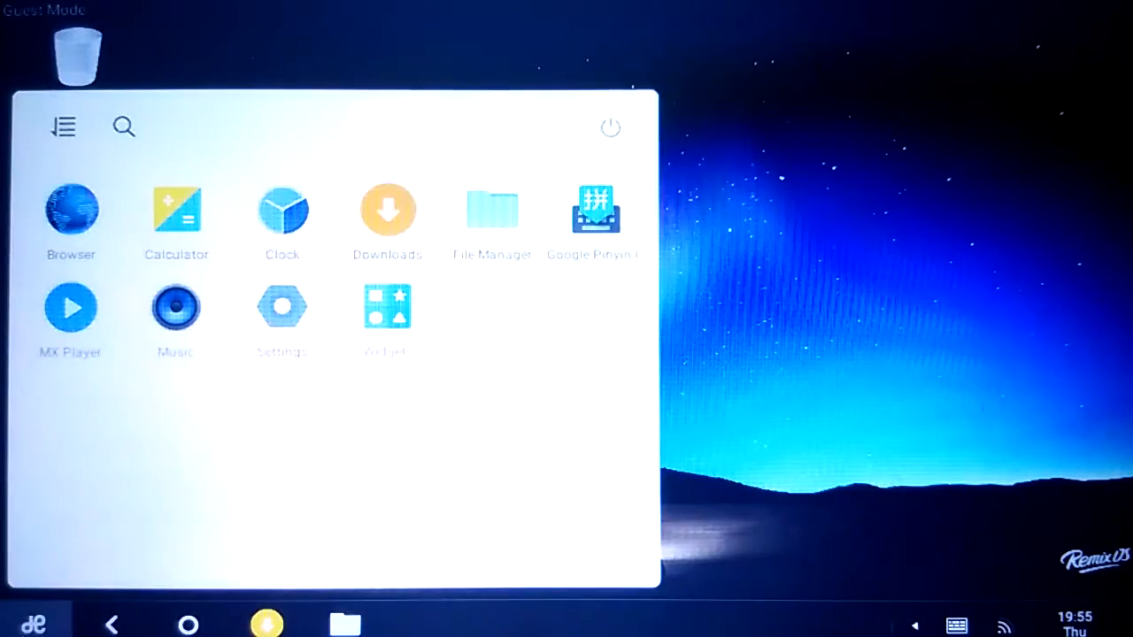
{"action": "left_click", "coordinate": [60, 127]}
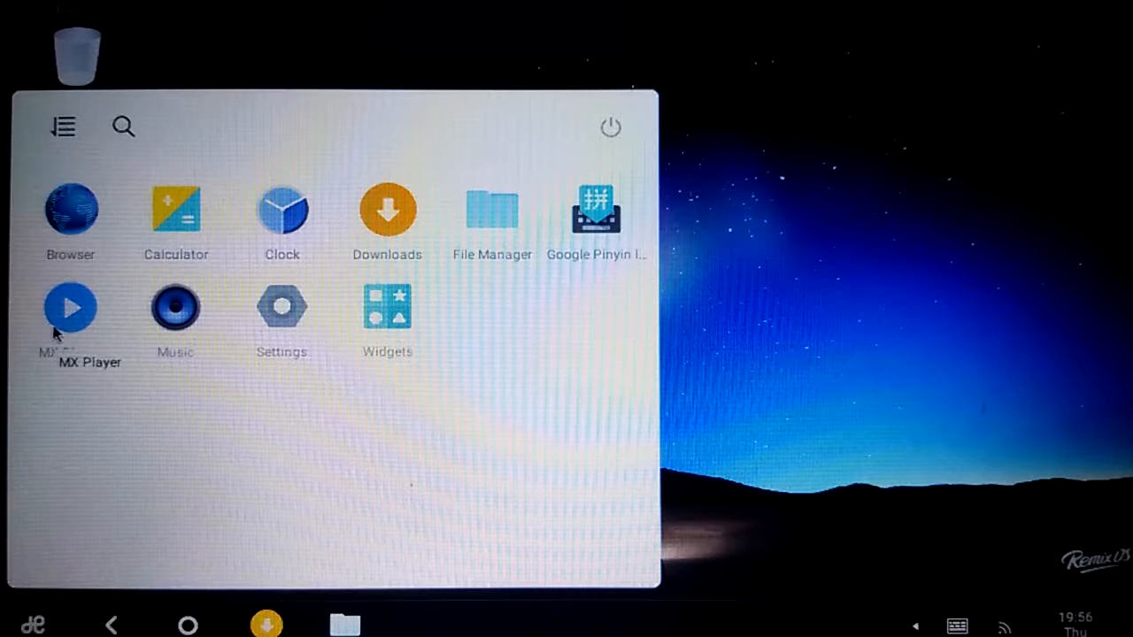
{"action": "mouse_move", "coordinate": [411, 365]}
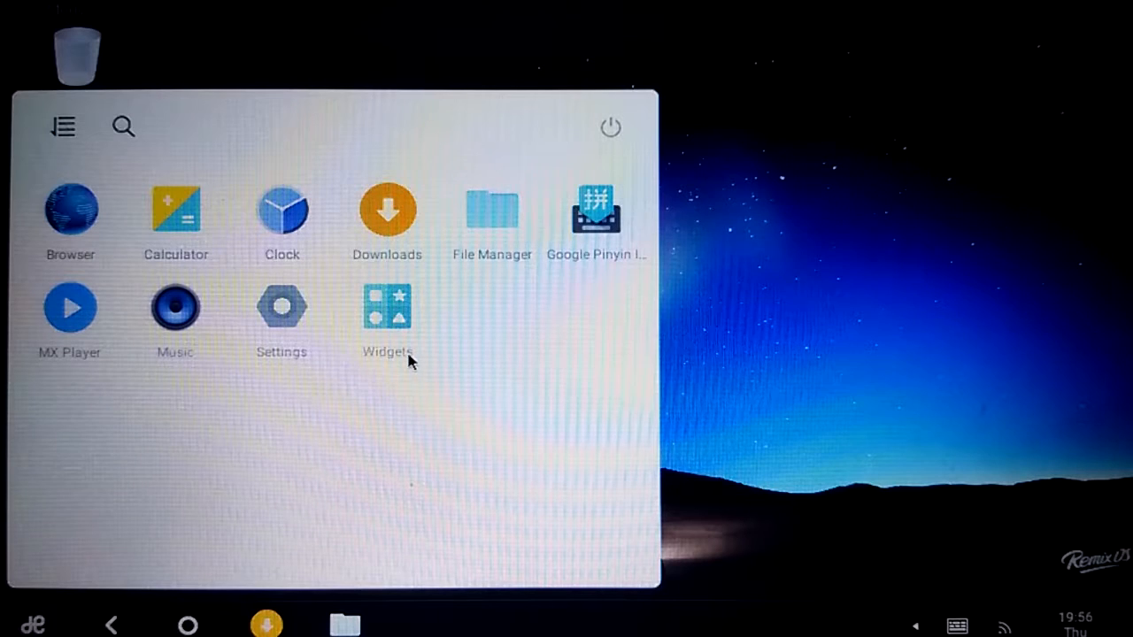
{"action": "left_click", "coordinate": [609, 127]}
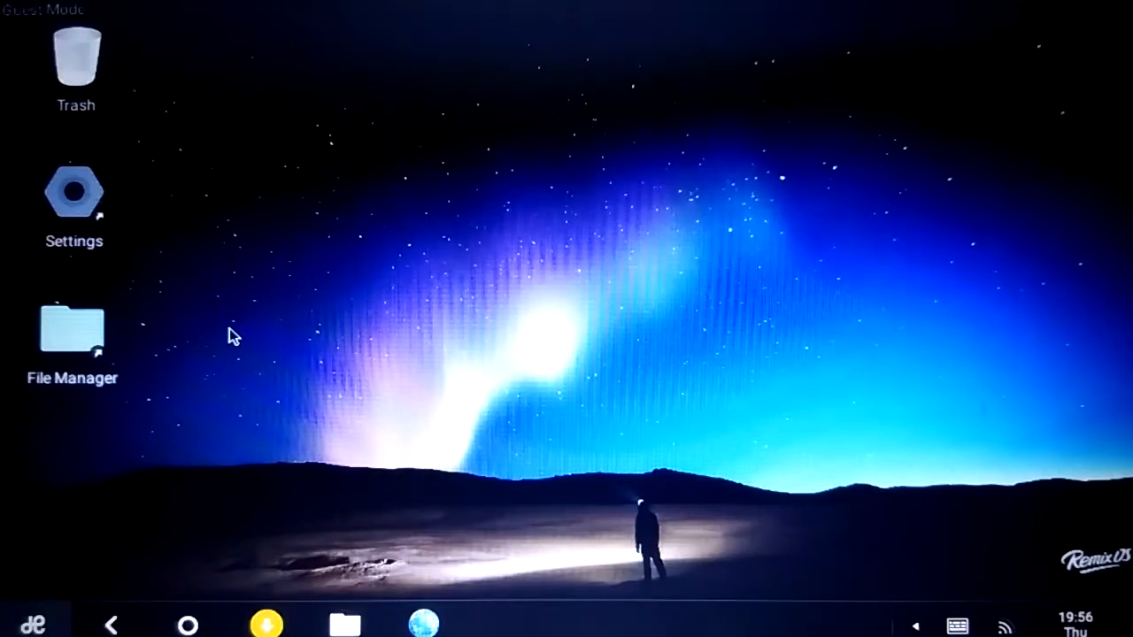
Launch Browser from the taskbar onto Google India and answer its location request
{"action": "left_click", "coordinate": [437, 621]}
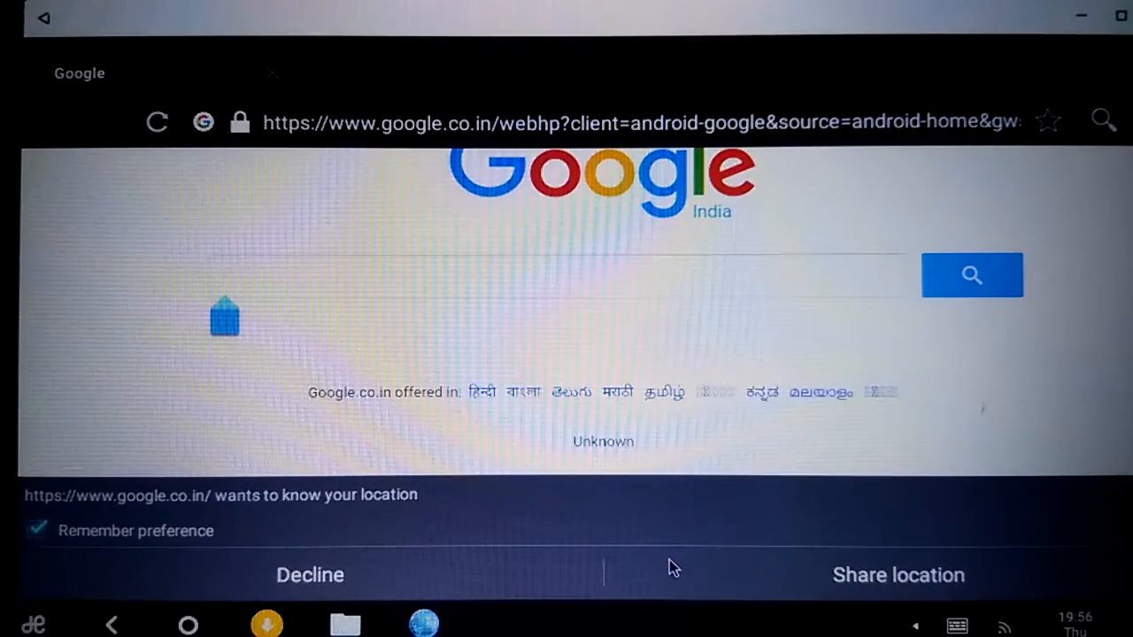
{"action": "left_click", "coordinate": [898, 574]}
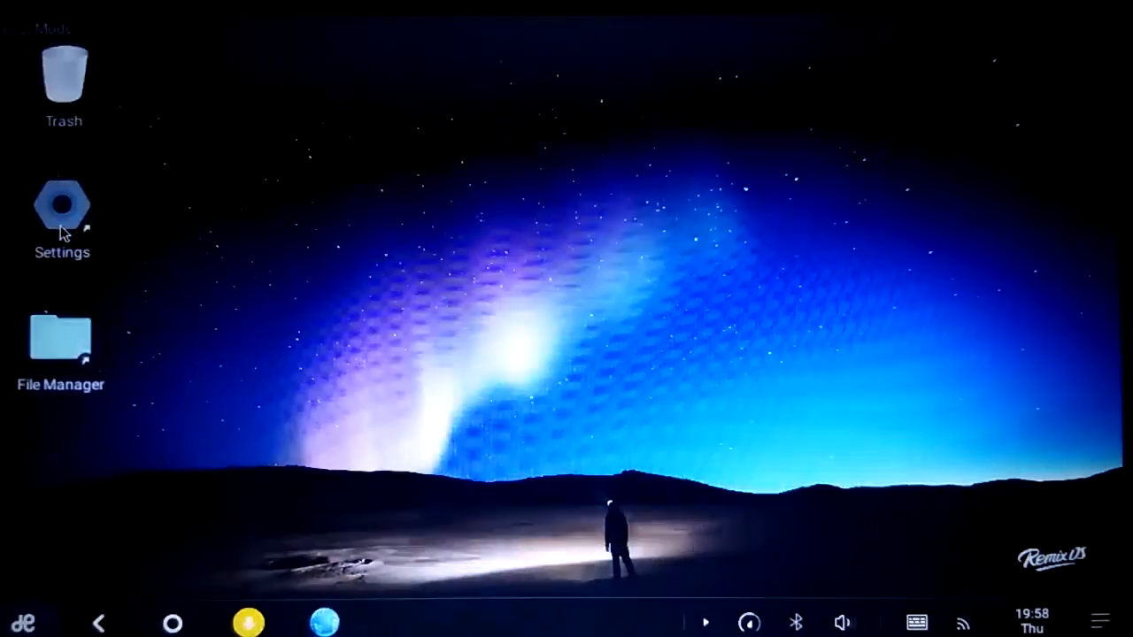
{"action": "mouse_move", "coordinate": [133, 317]}
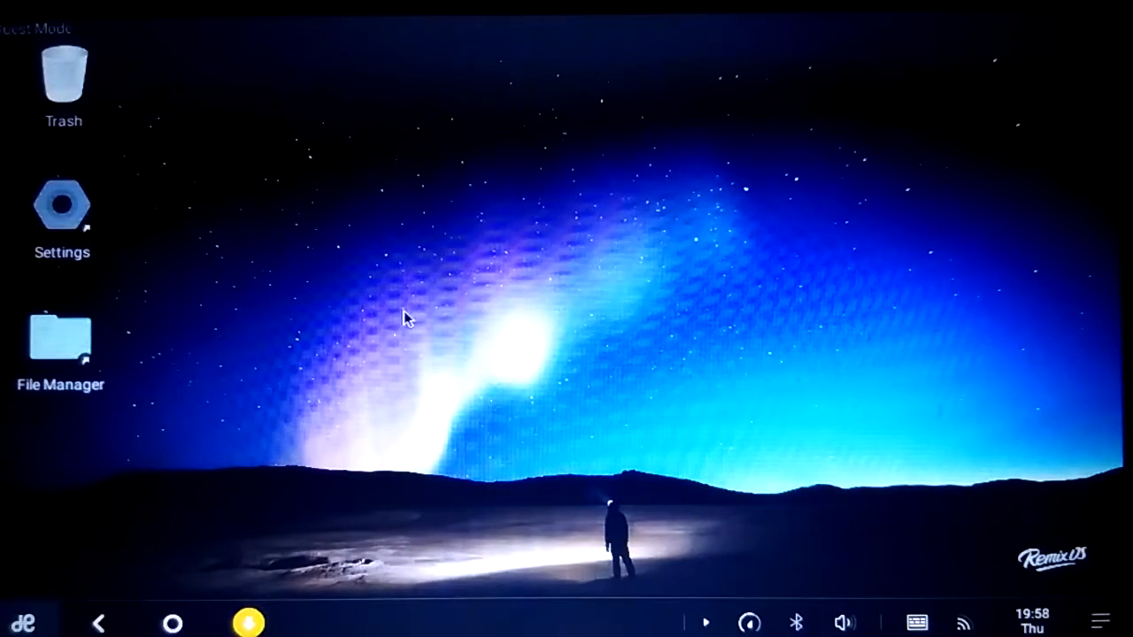
Close the Browser window, leaving the desktop with Trash, Settings and File Manager
{"action": "left_click", "coordinate": [171, 624]}
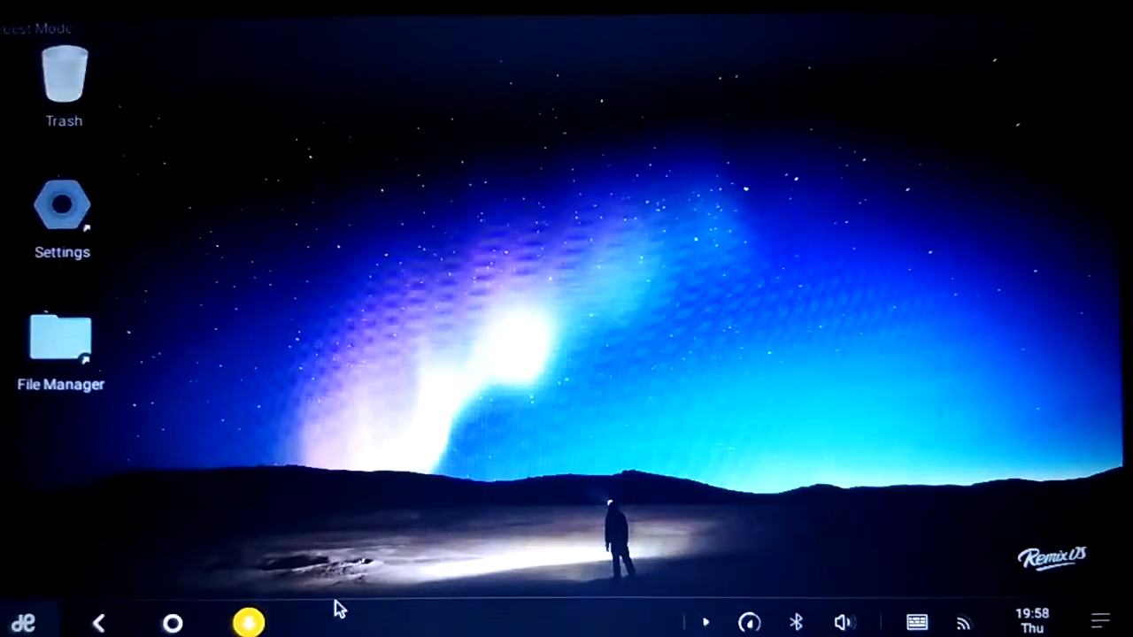
{"action": "left_click", "coordinate": [170, 623]}
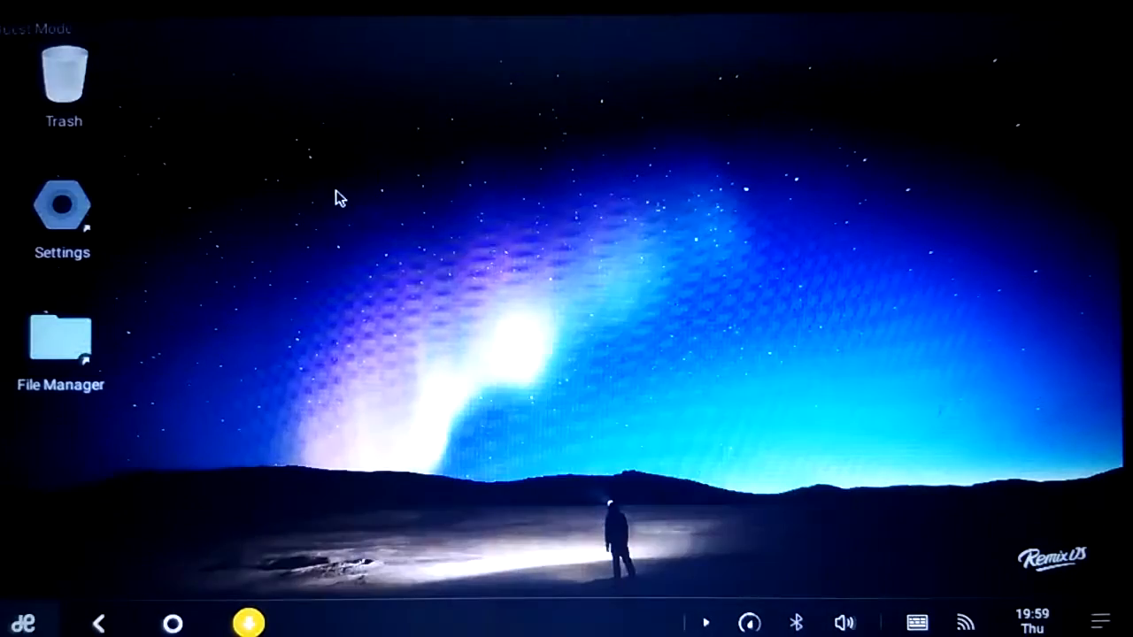
Reopen Browser from the Start menu and load YouTube's mobile home page
{"action": "left_click", "coordinate": [172, 624]}
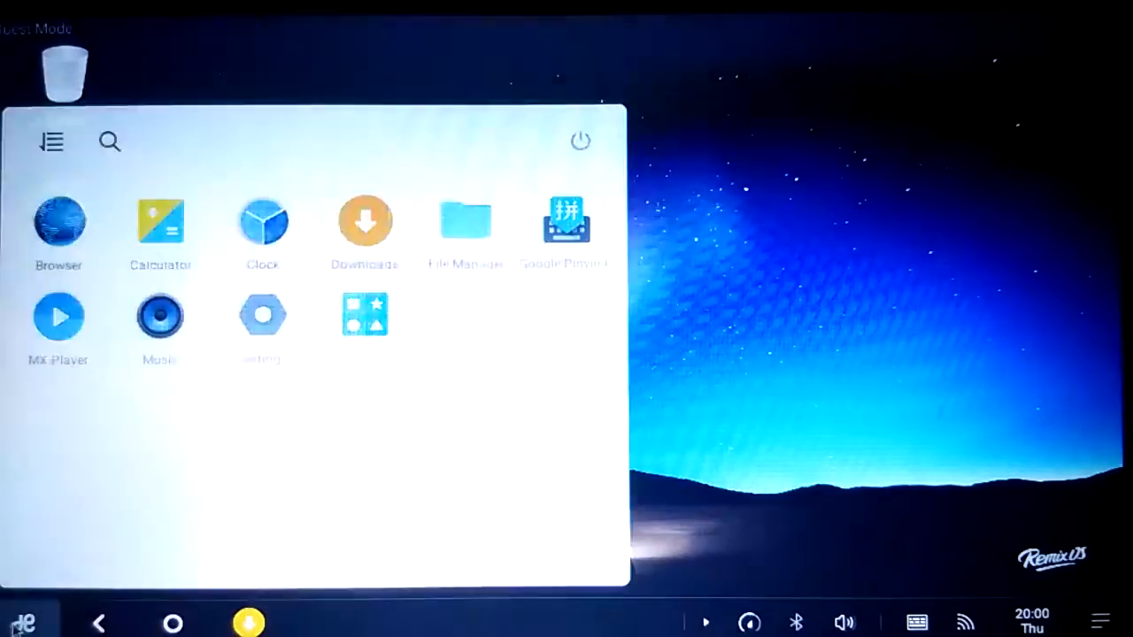
{"action": "left_click", "coordinate": [579, 141]}
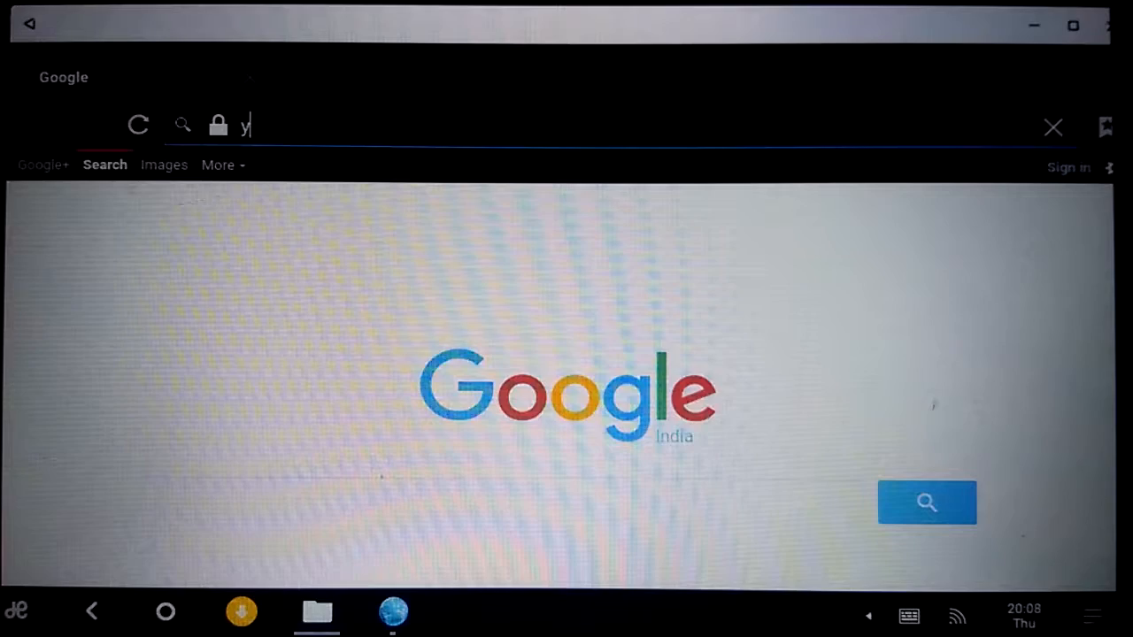
{"action": "type", "text": "outube.com/"}
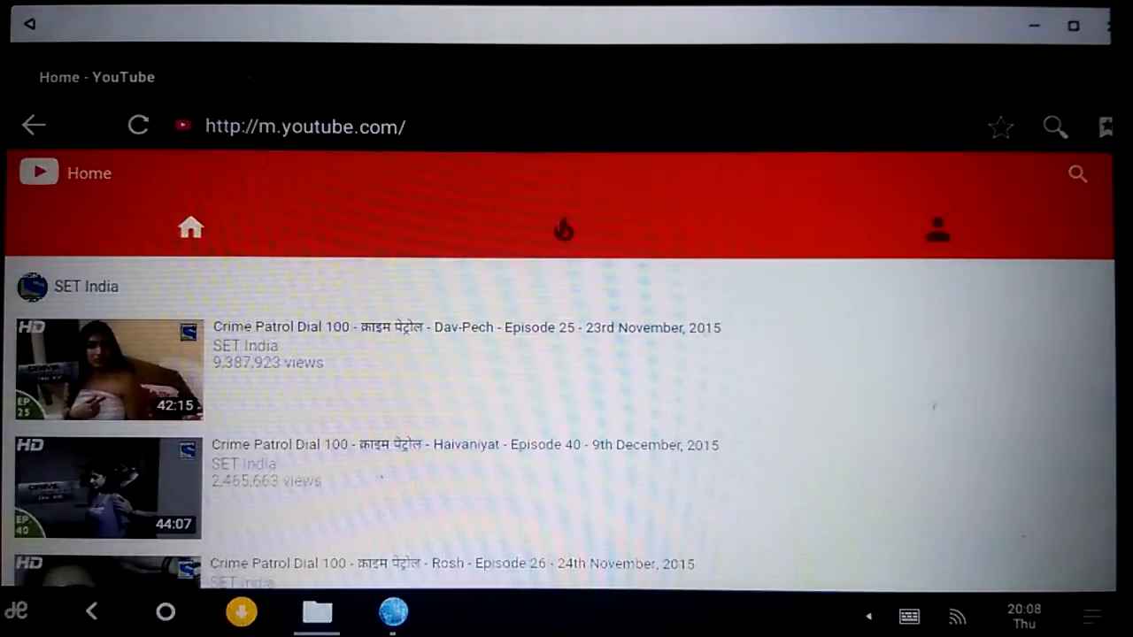
{"action": "scroll", "scroll_direction": "down", "scroll_amount": 3}
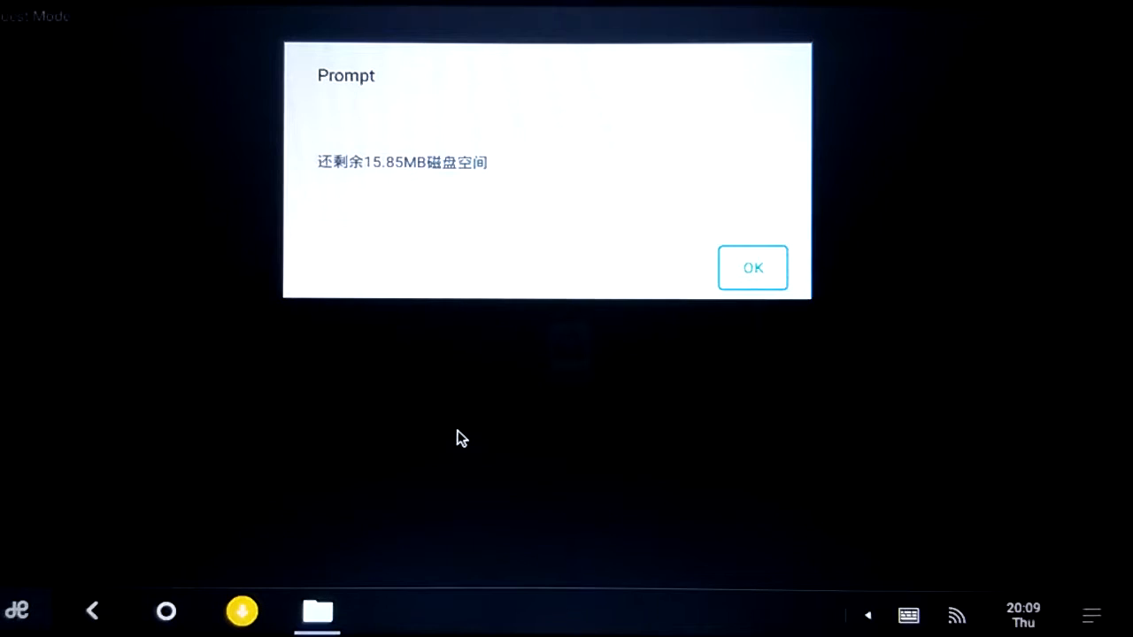
{"action": "mouse_move", "coordinate": [465, 436]}
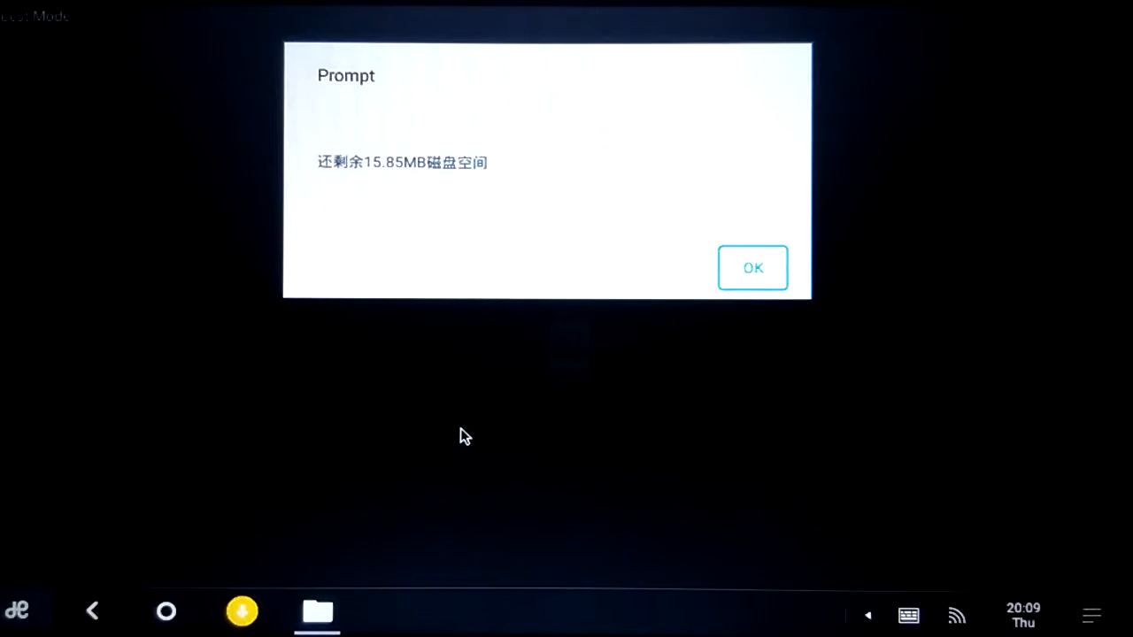
{"action": "mouse_move", "coordinate": [744, 274]}
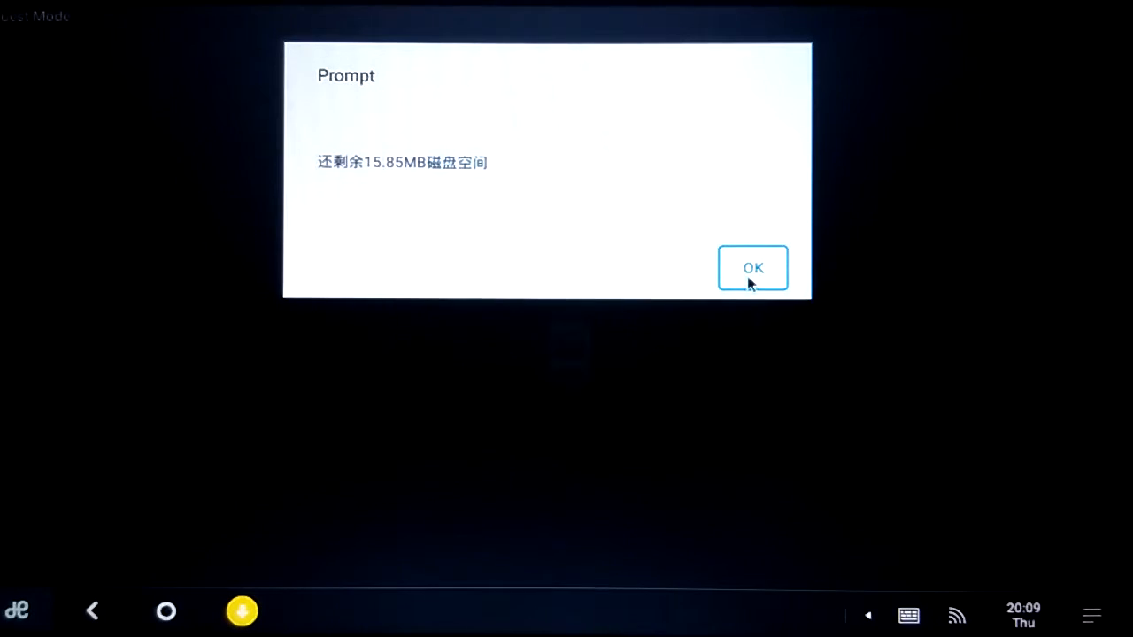
Dismiss the low disk space prompt with OK to return to the desktop
{"action": "left_click", "coordinate": [752, 269]}
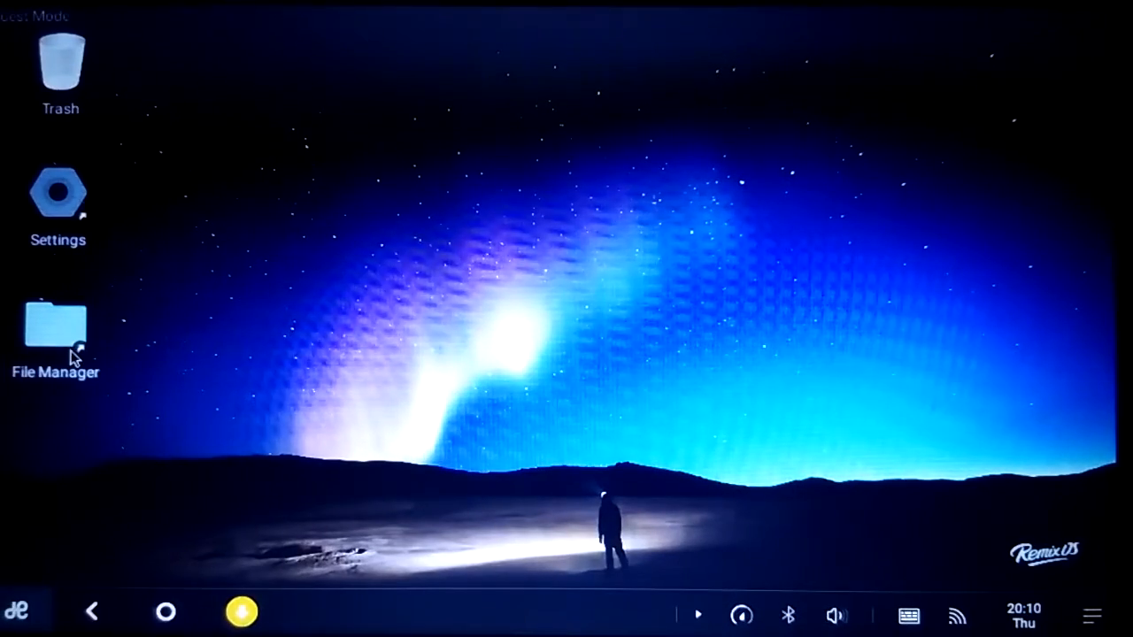
Browse File Manager through the Pictures and Music folders on the SD card
{"action": "double_click", "coordinate": [55, 336]}
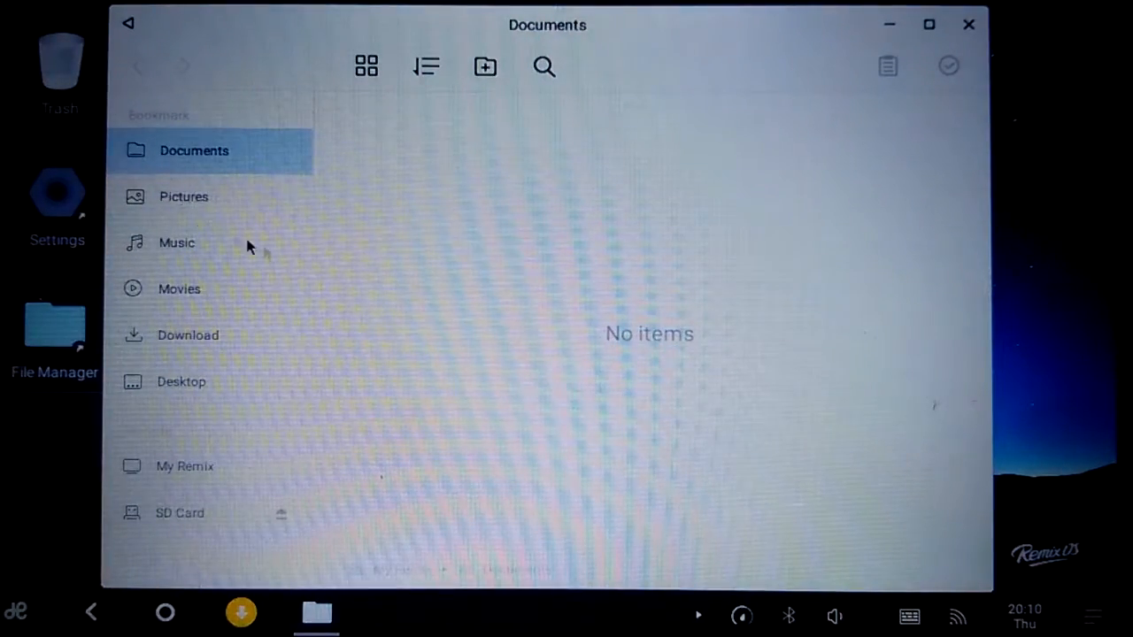
{"action": "left_click", "coordinate": [184, 197]}
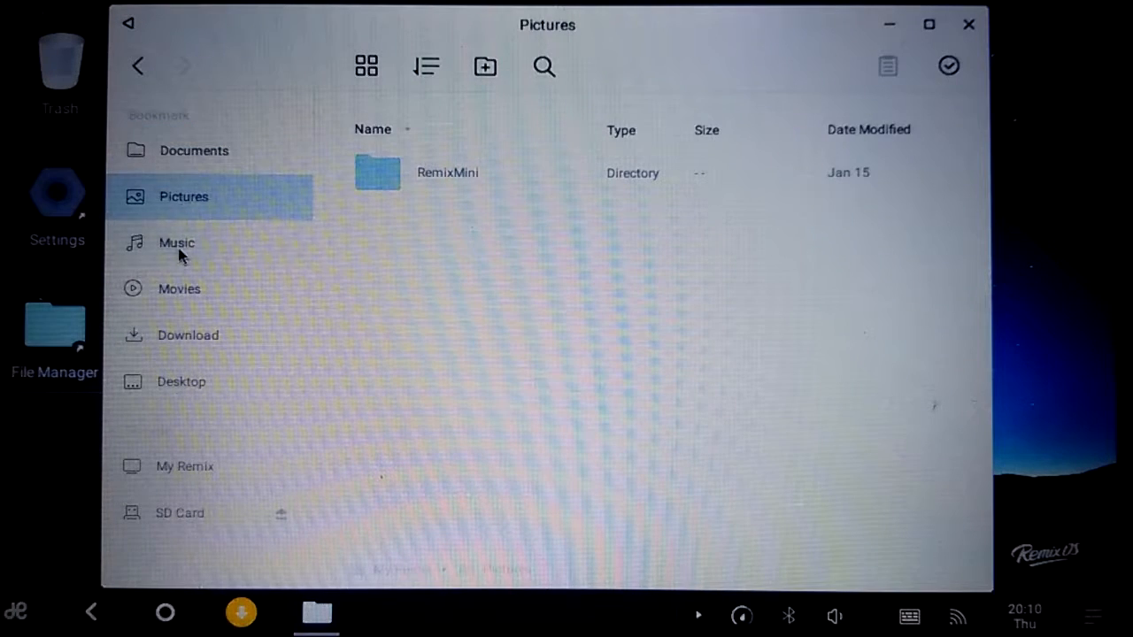
{"action": "left_click", "coordinate": [179, 288]}
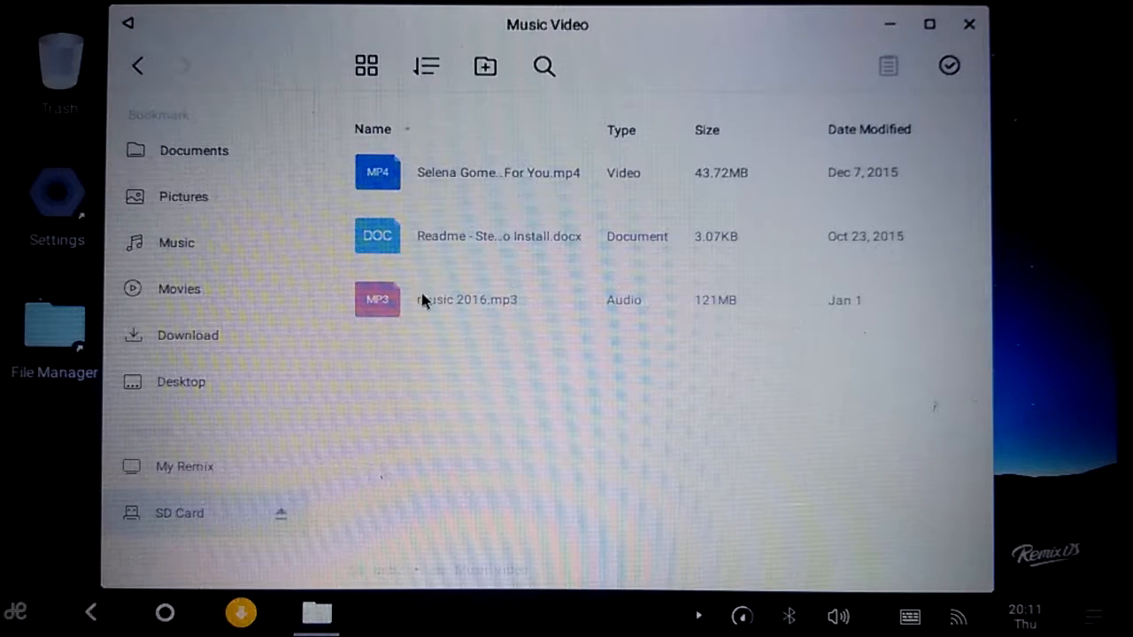
Play music 2016.mp3 from the Music Video folder, then stop playback on the mini player
{"action": "double_click", "coordinate": [467, 299]}
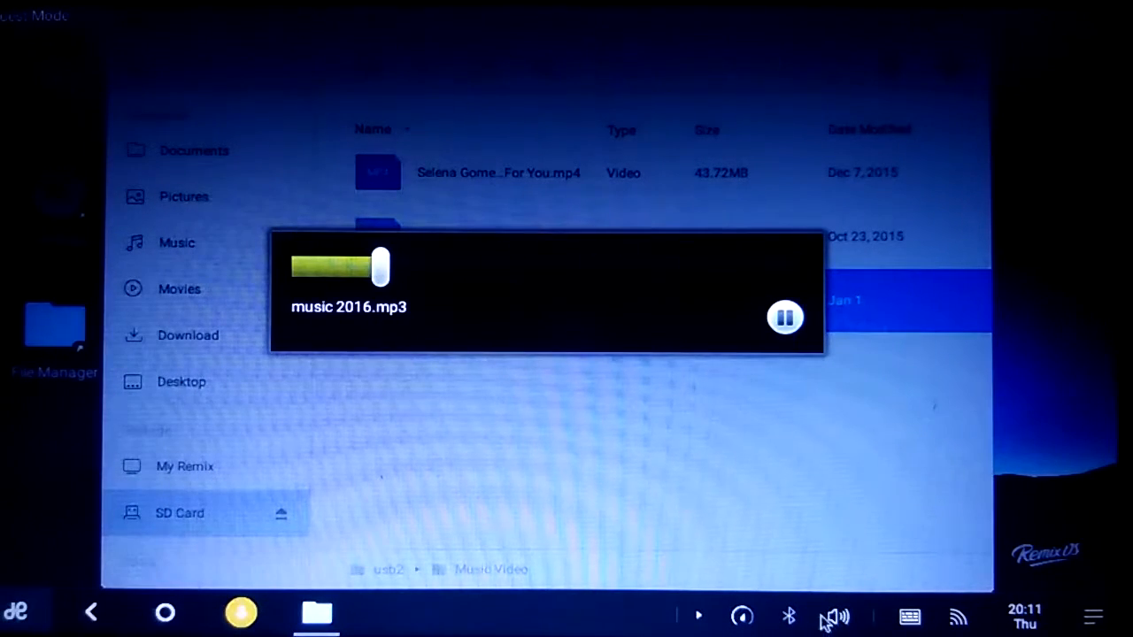
{"action": "left_click", "coordinate": [839, 616]}
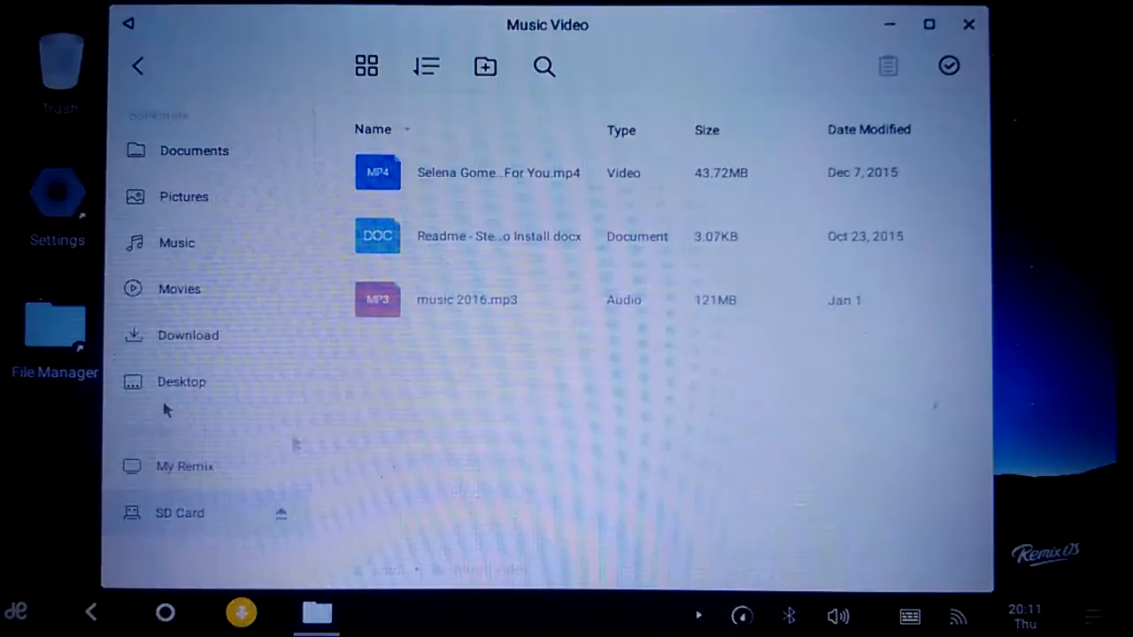
{"action": "mouse_move", "coordinate": [446, 185]}
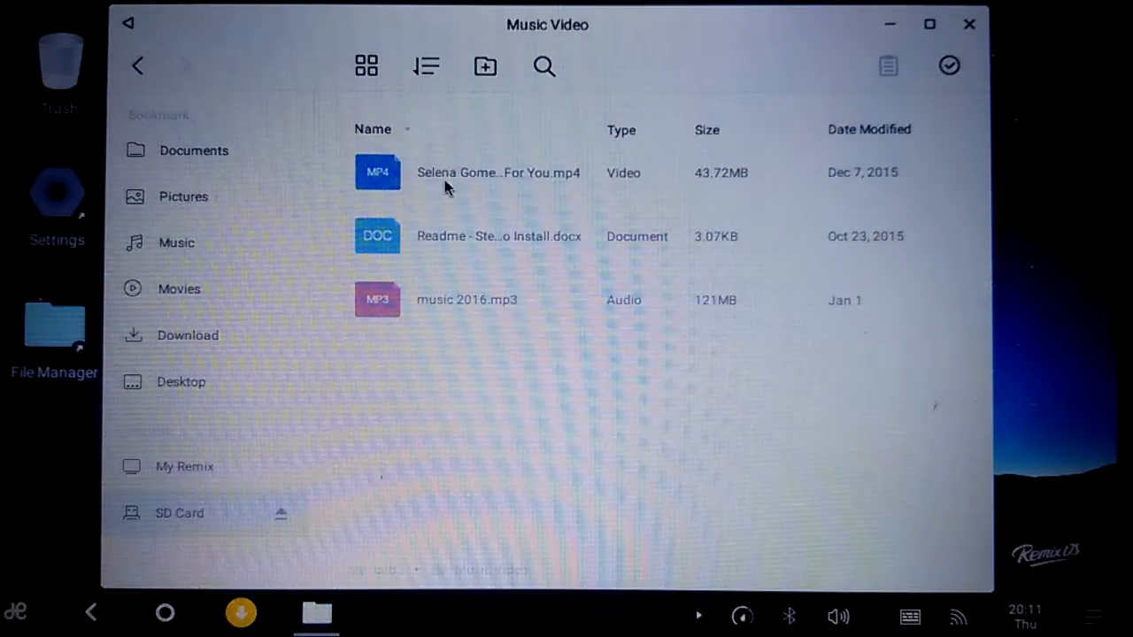
{"action": "left_click", "coordinate": [963, 27]}
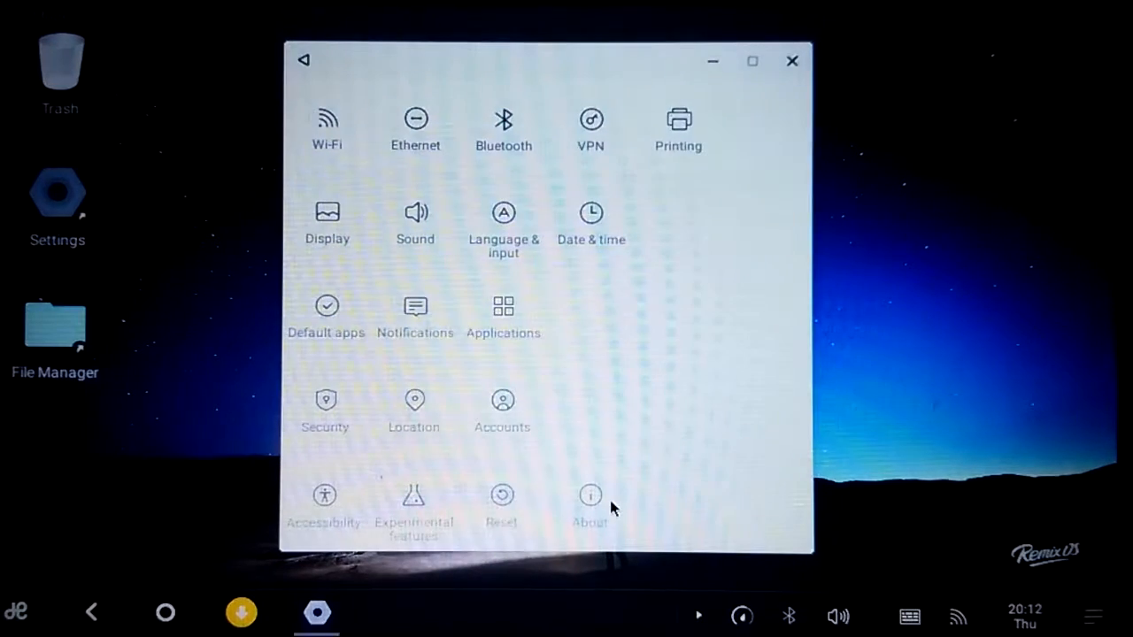
Review Settings About details (Remix OS 2.0, Android 5.1.1, kernel, build), then close Settings
{"action": "left_click", "coordinate": [591, 495]}
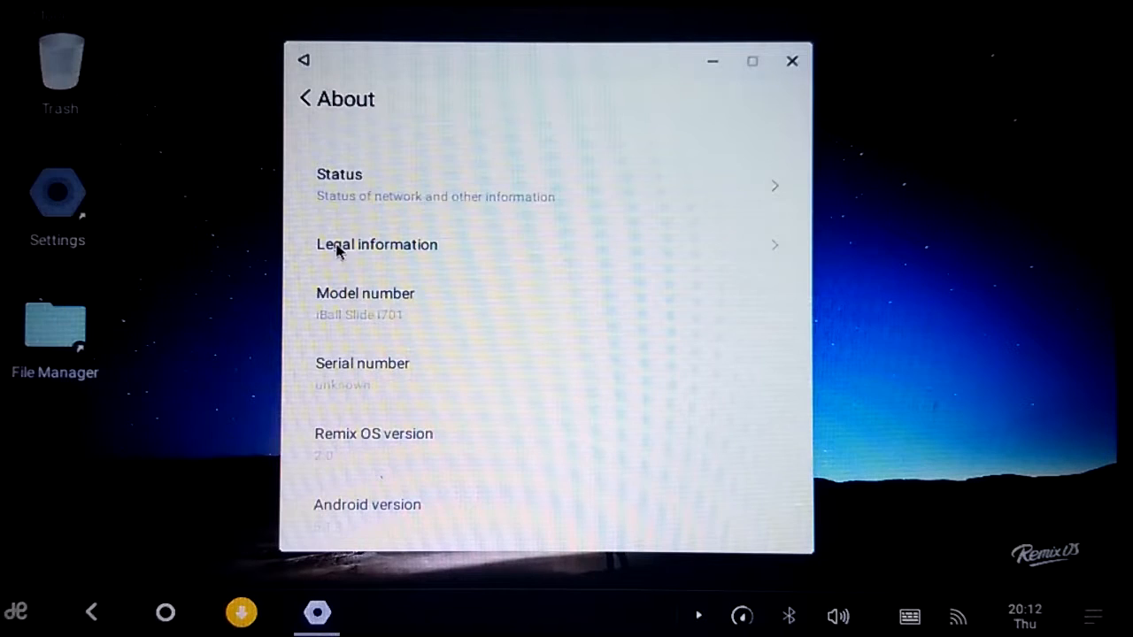
{"action": "mouse_move", "coordinate": [431, 340]}
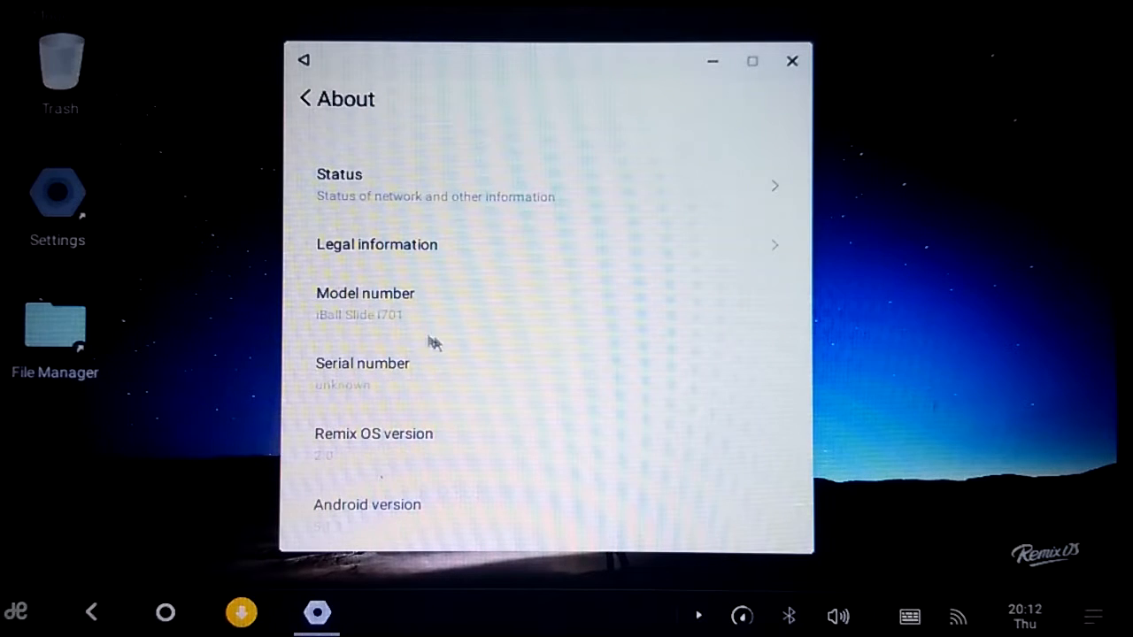
{"action": "scroll", "scroll_direction": "down", "scroll_amount": 3}
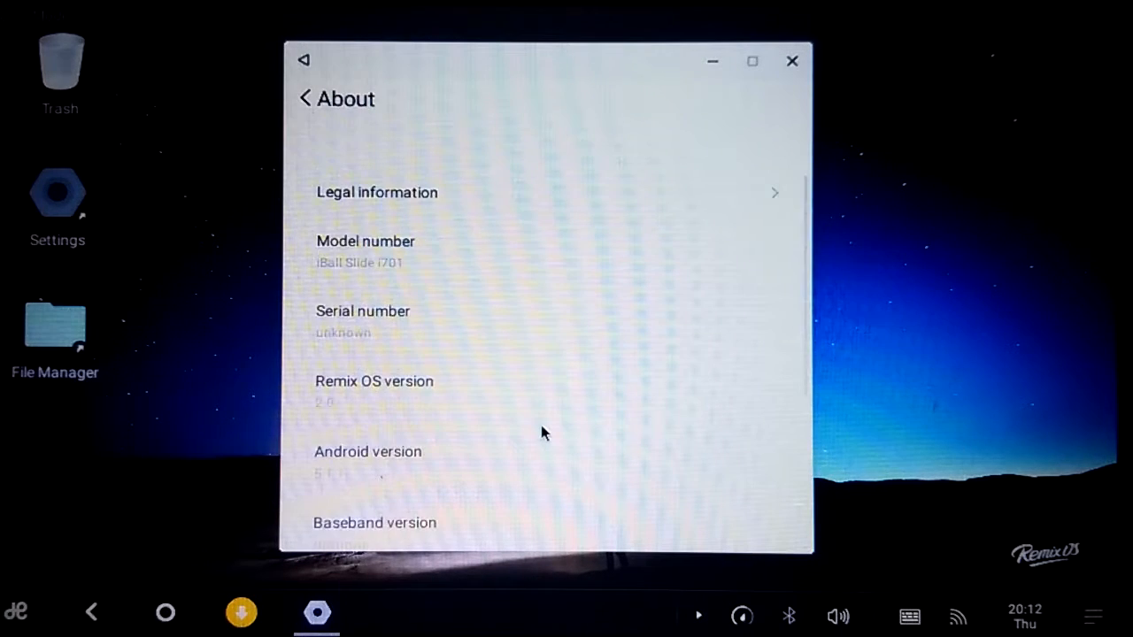
{"action": "scroll", "scroll_direction": "down", "scroll_amount": 3}
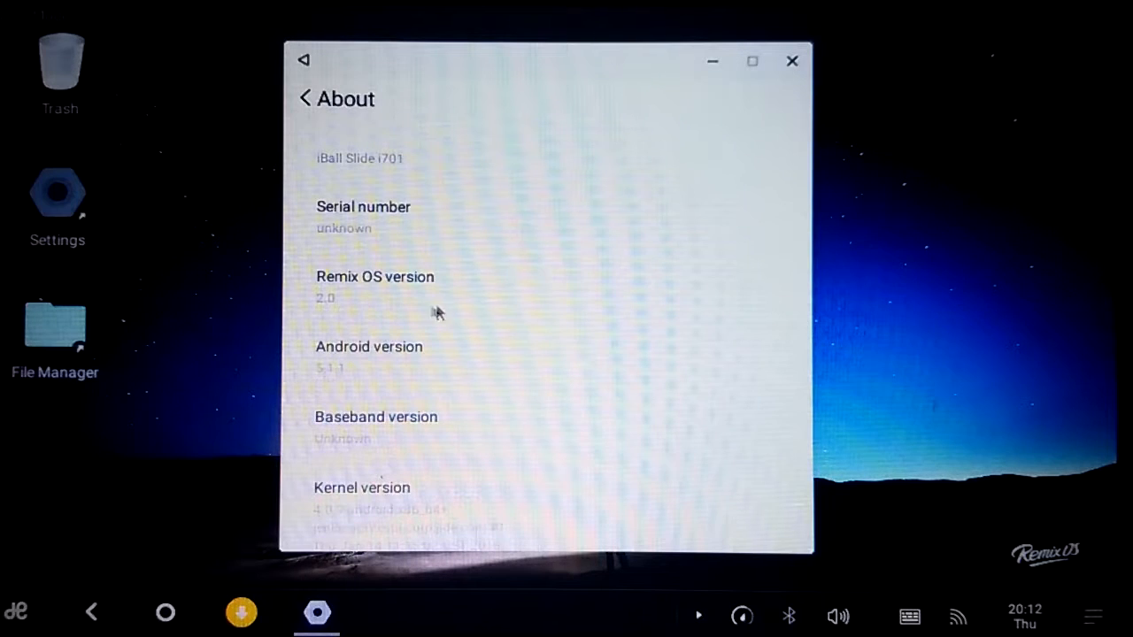
{"action": "mouse_move", "coordinate": [338, 393]}
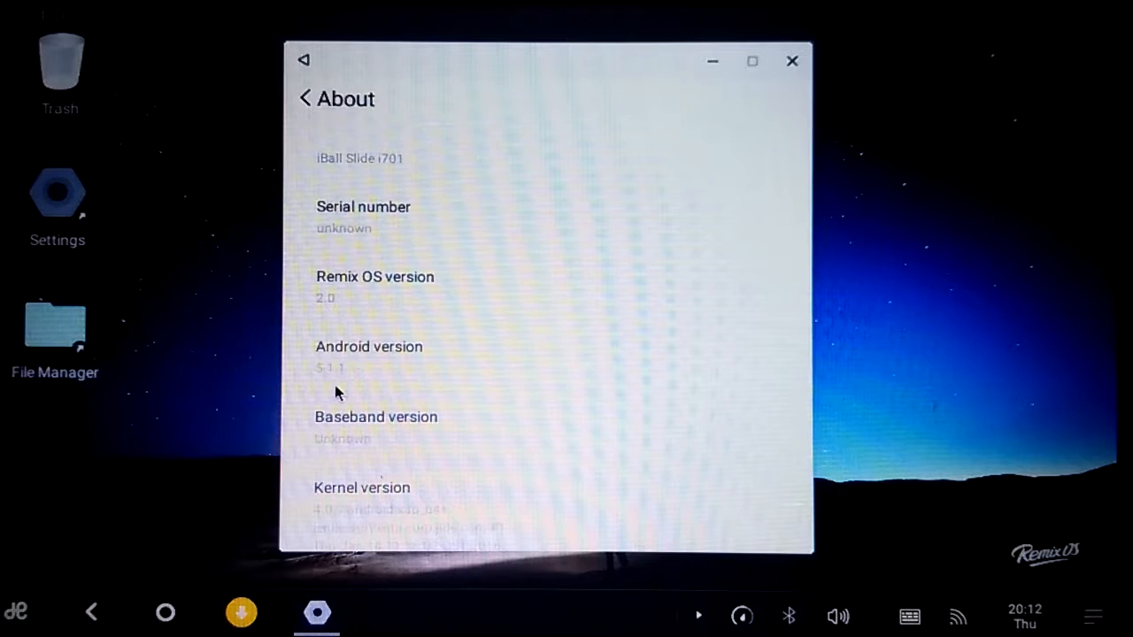
{"action": "scroll", "scroll_direction": "down", "scroll_amount": 3}
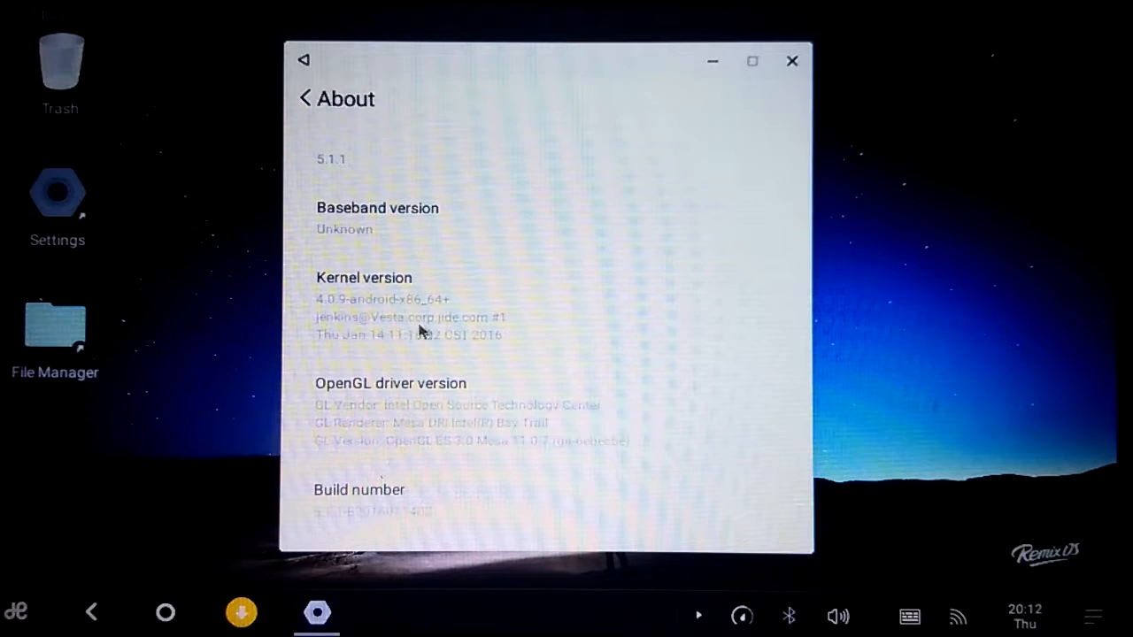
{"action": "scroll", "scroll_direction": "down", "scroll_amount": 3}
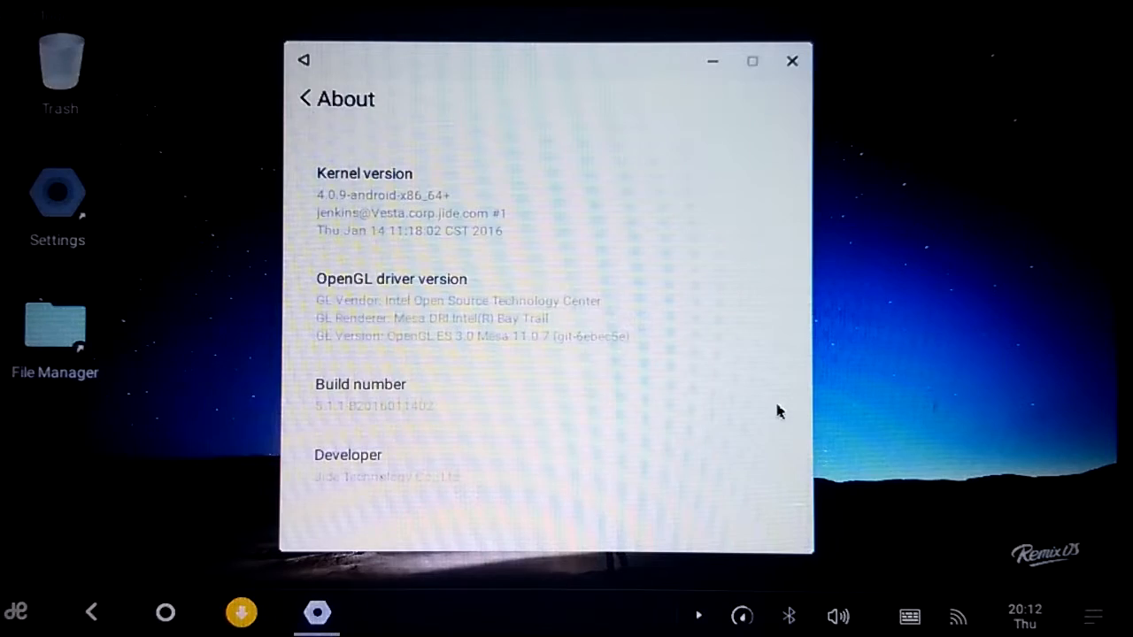
{"action": "left_click", "coordinate": [793, 60]}
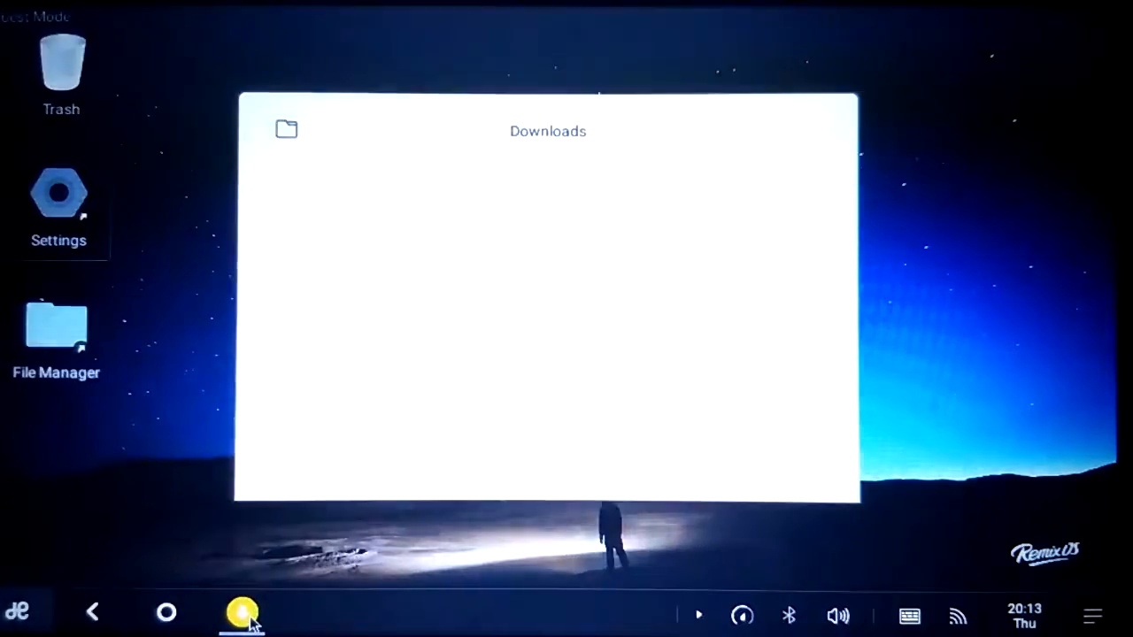
Quit the Downloads app from its taskbar icon menu, then right-click the taskbar
{"action": "right_click", "coordinate": [241, 609]}
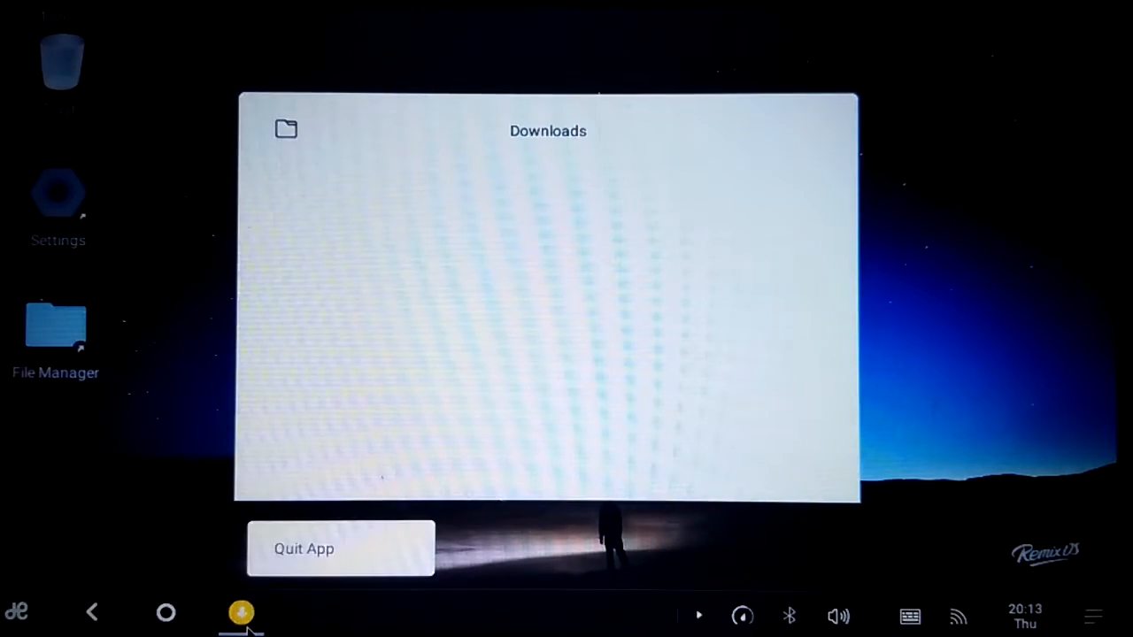
{"action": "left_click", "coordinate": [303, 549]}
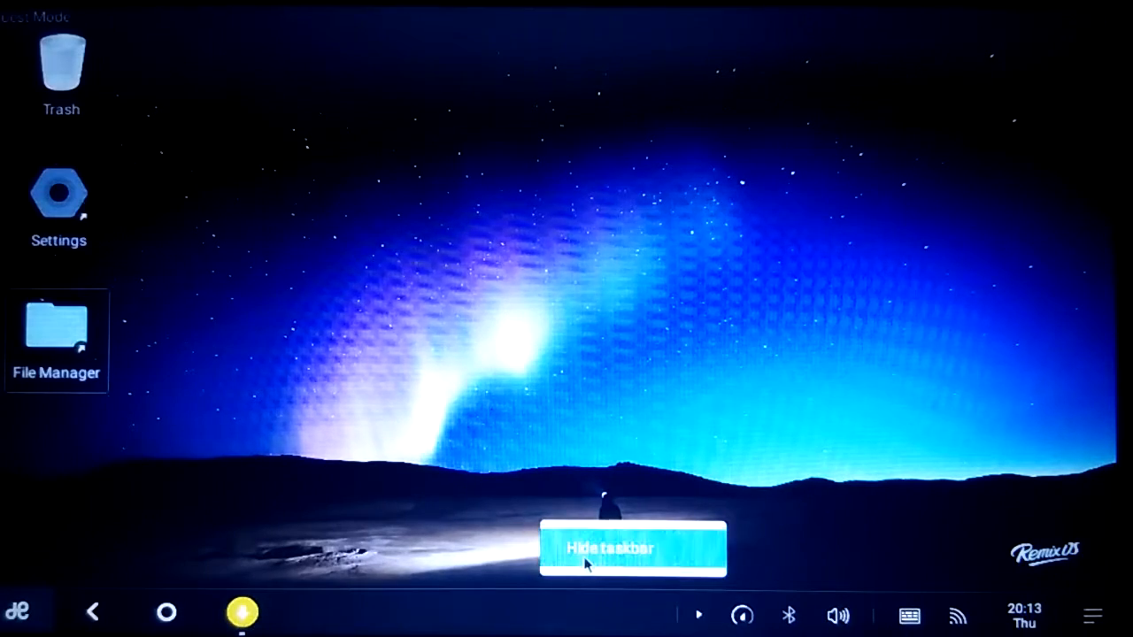
{"action": "left_click", "coordinate": [611, 545]}
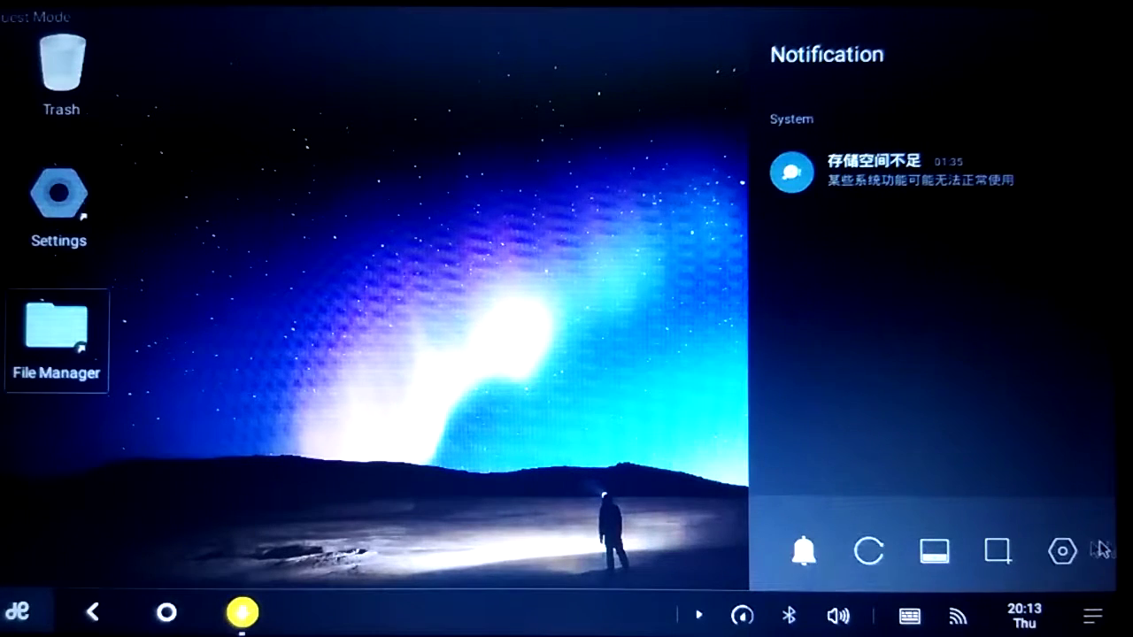
{"action": "mouse_move", "coordinate": [186, 298]}
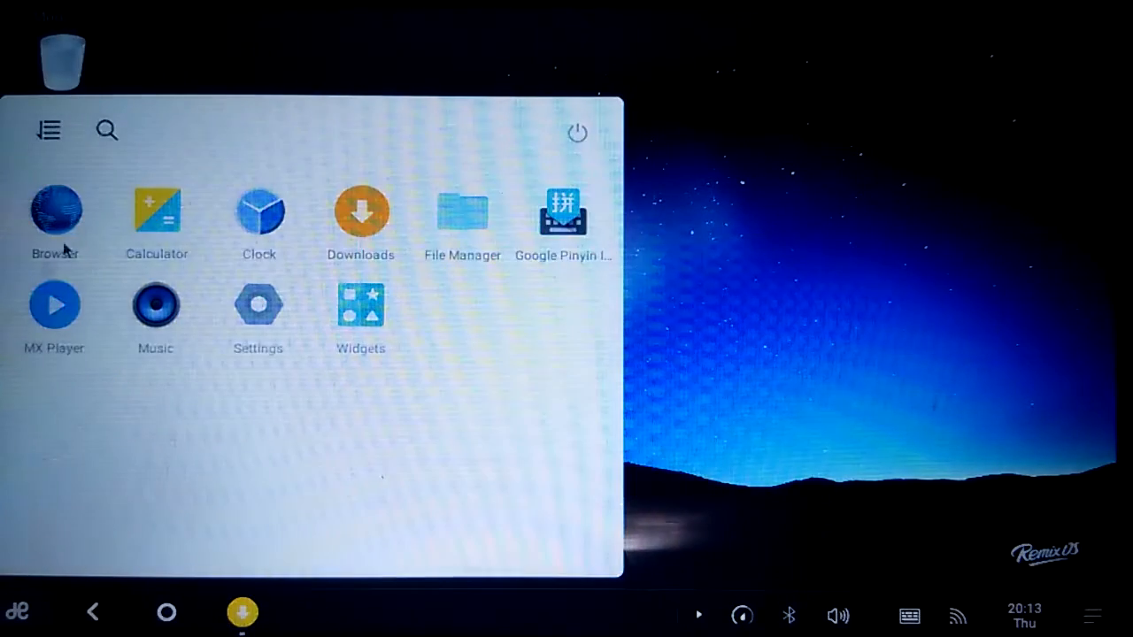
{"action": "mouse_move", "coordinate": [841, 227]}
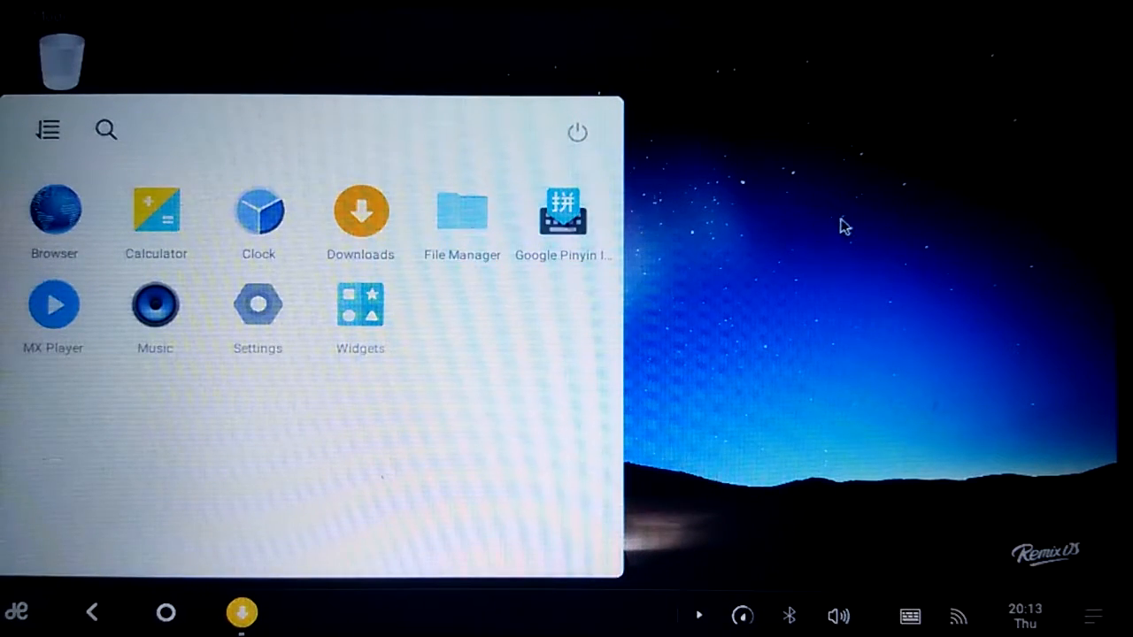
{"action": "left_click", "coordinate": [46, 131]}
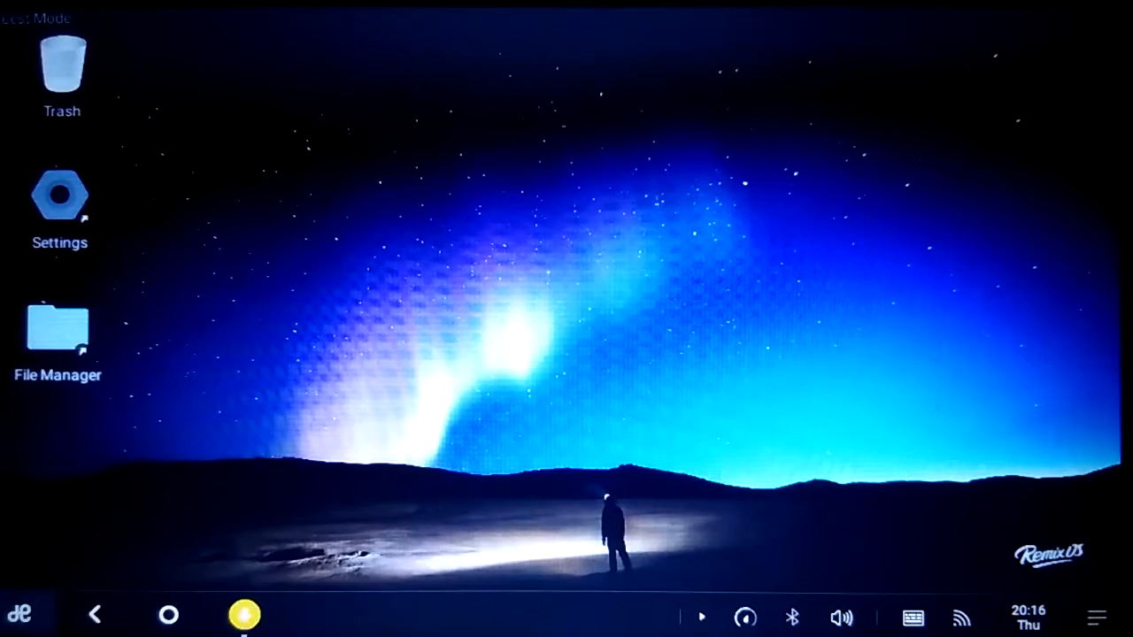
{"action": "mouse_move", "coordinate": [758, 81]}
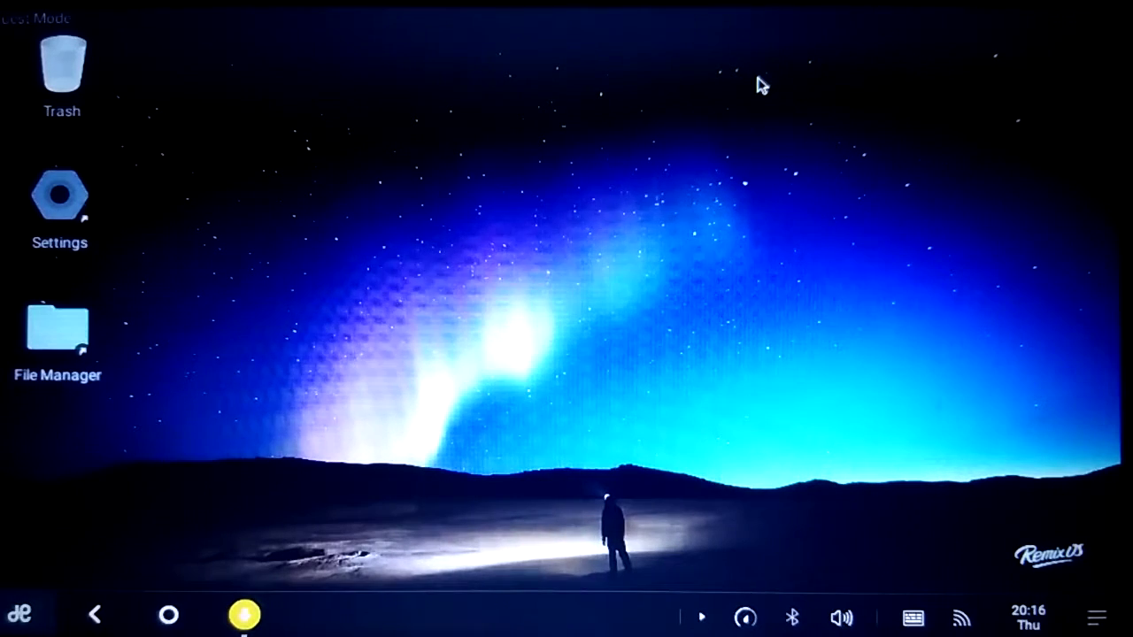
{"action": "mouse_move", "coordinate": [173, 237]}
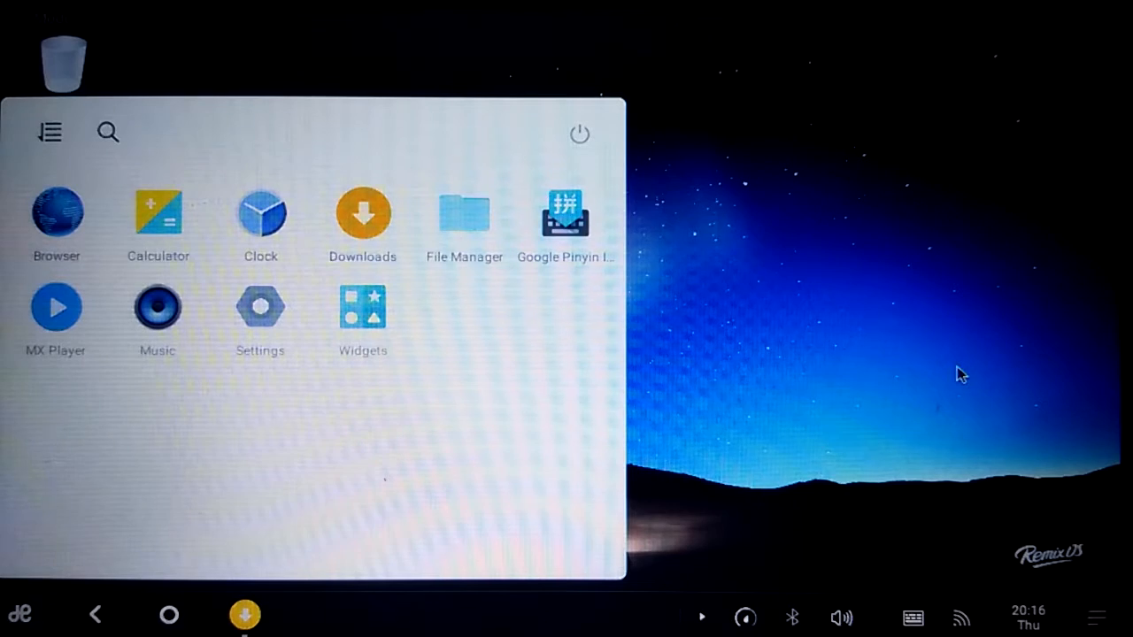
{"action": "left_click", "coordinate": [959, 373]}
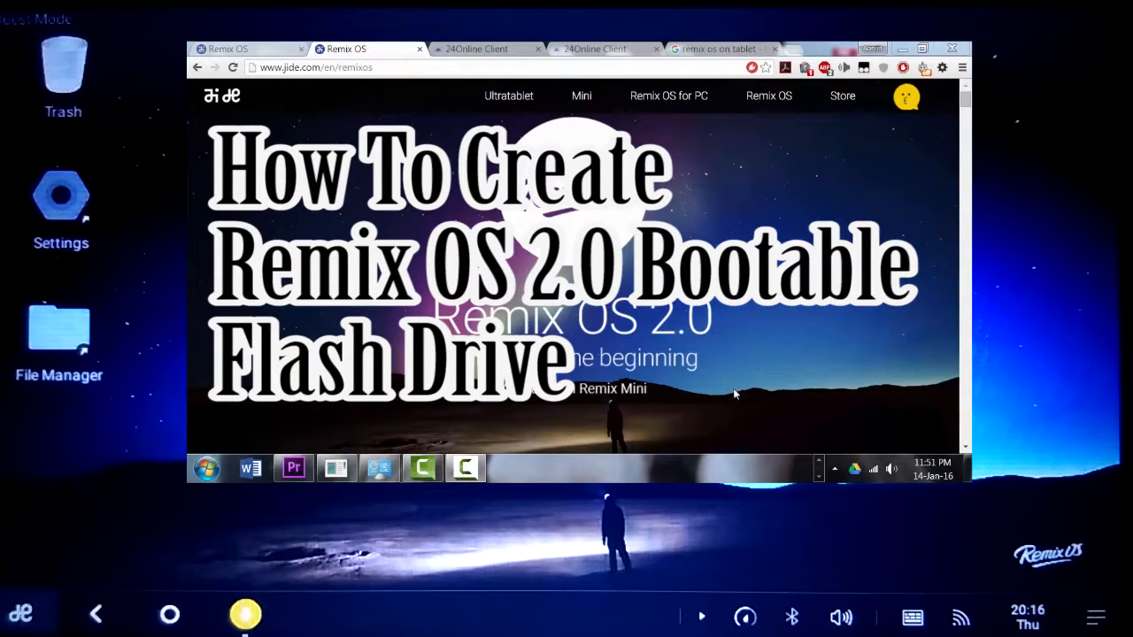
{"action": "mouse_move", "coordinate": [711, 393]}
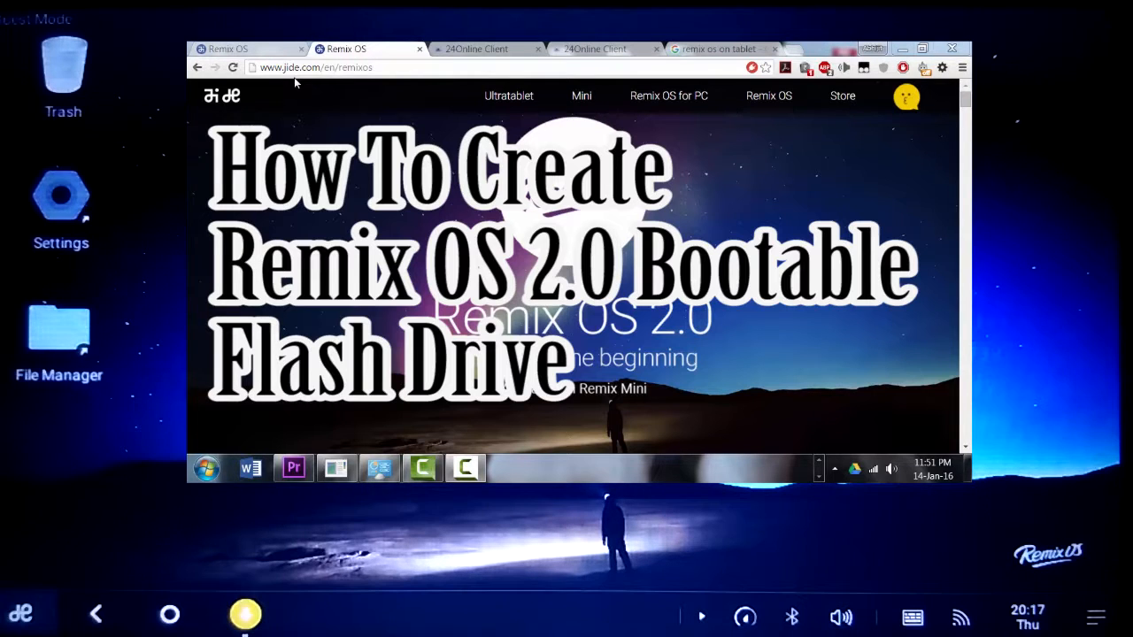
{"action": "mouse_move", "coordinate": [665, 106]}
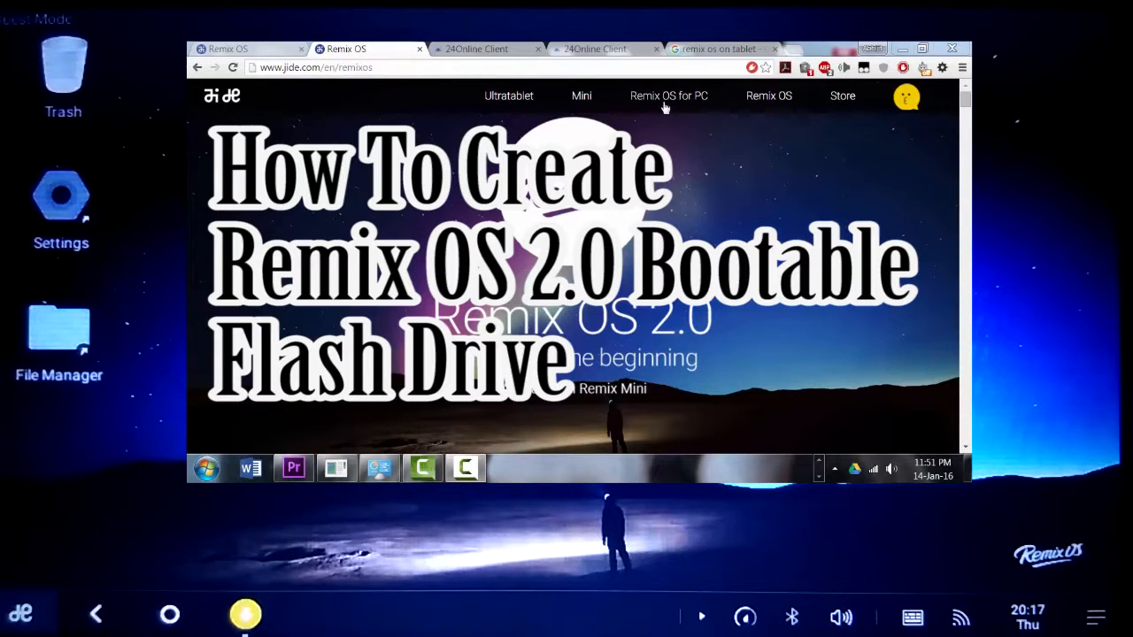
{"action": "mouse_move", "coordinate": [668, 106]}
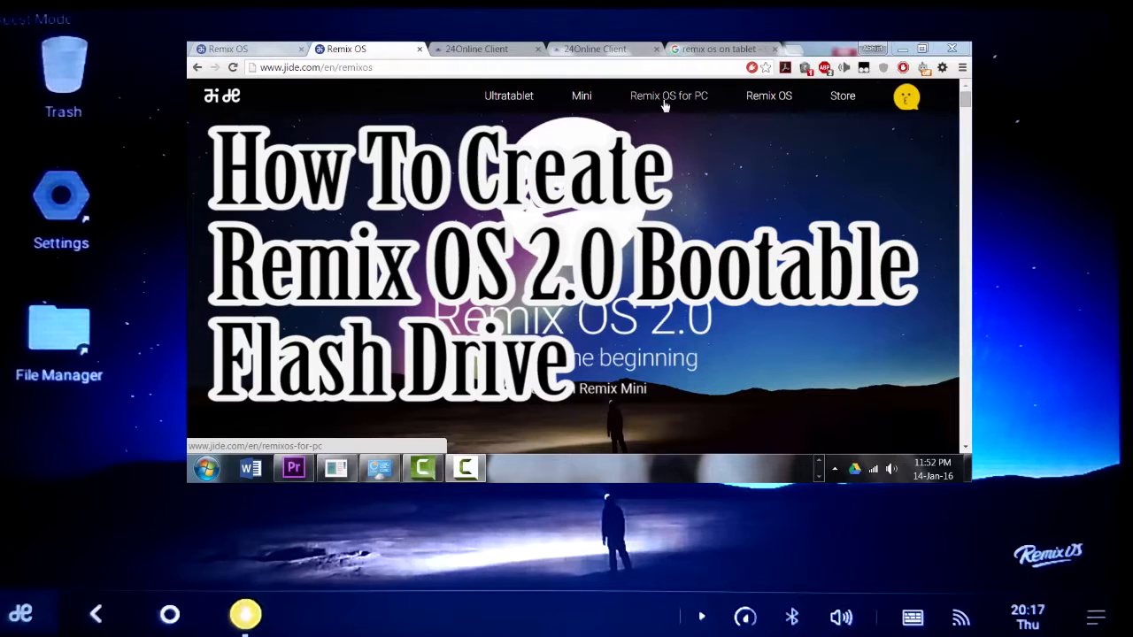
{"action": "left_click", "coordinate": [669, 96]}
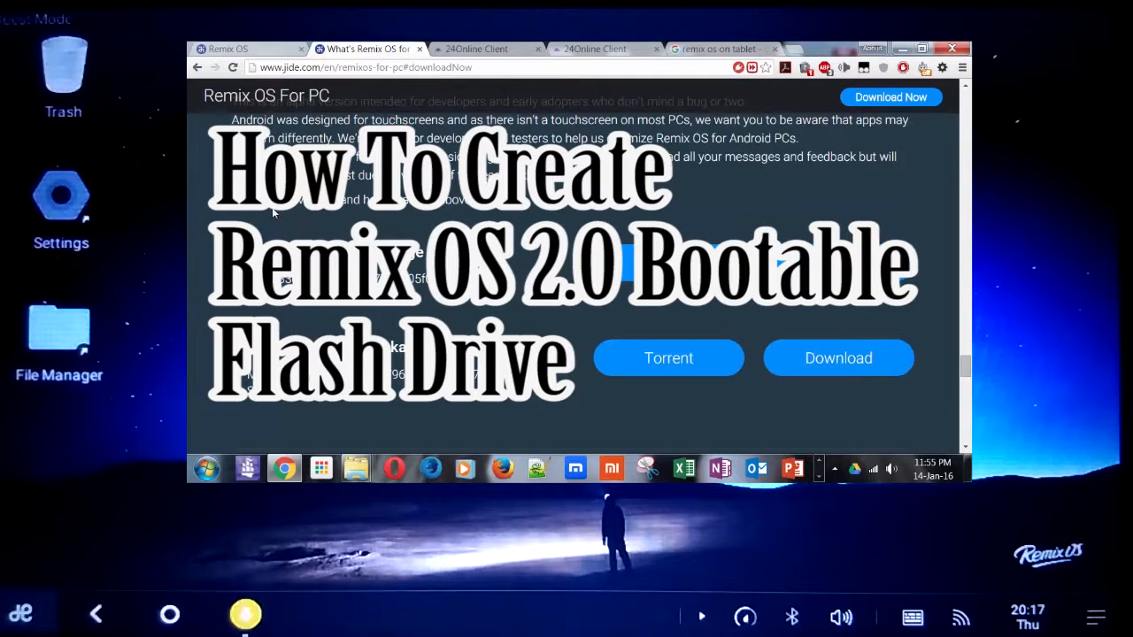
{"action": "mouse_move", "coordinate": [421, 212]}
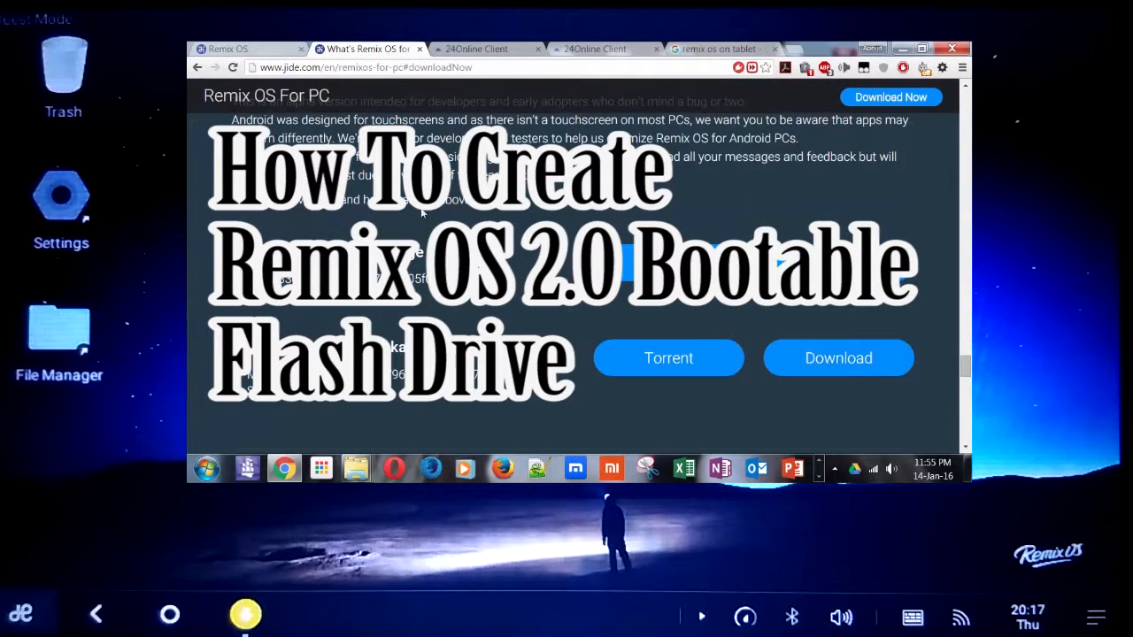
{"action": "mouse_move", "coordinate": [669, 363]}
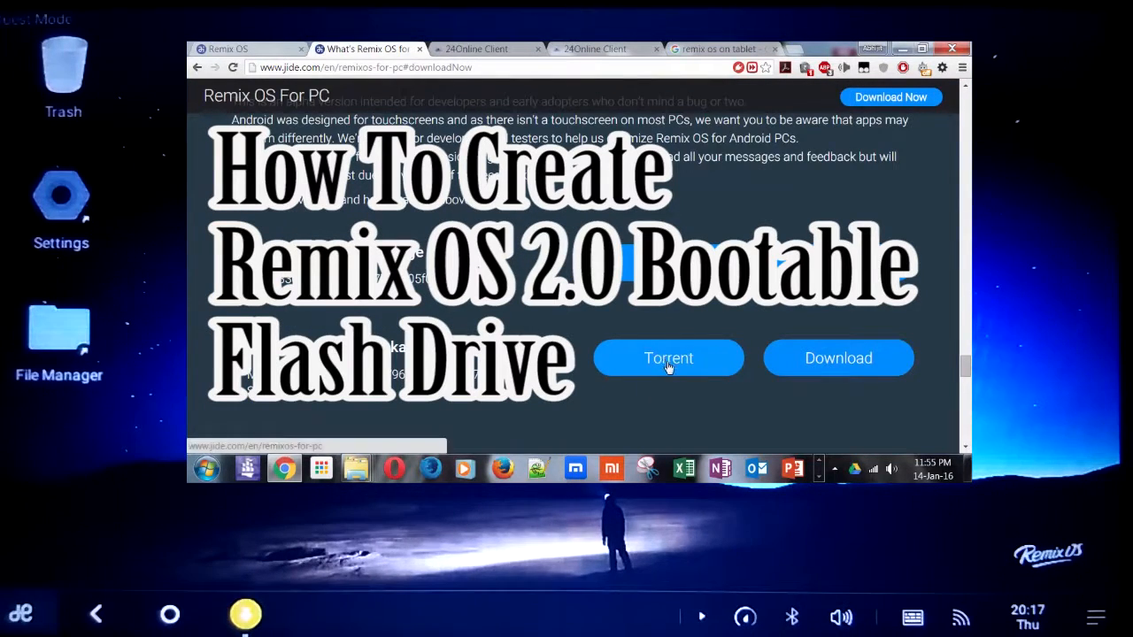